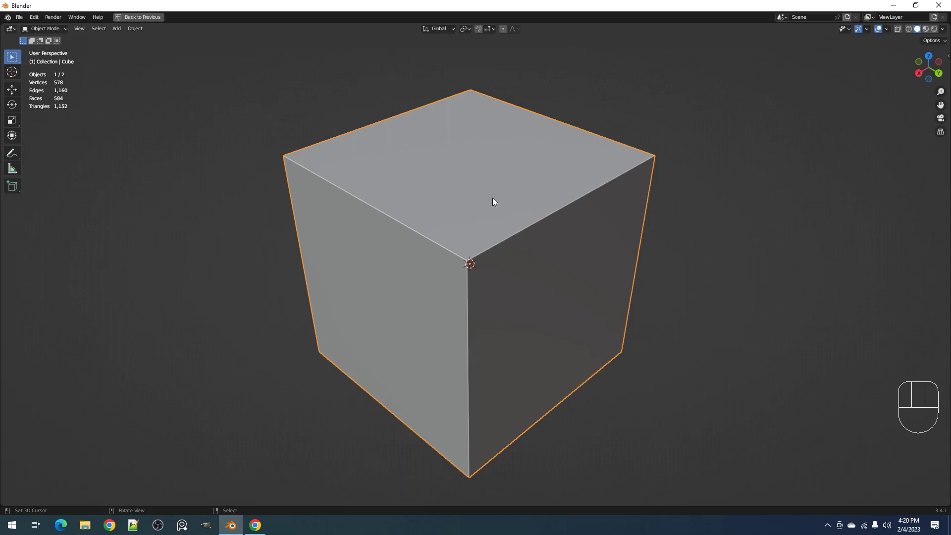
{"action": "mouse_move", "coordinate": [491, 228]}
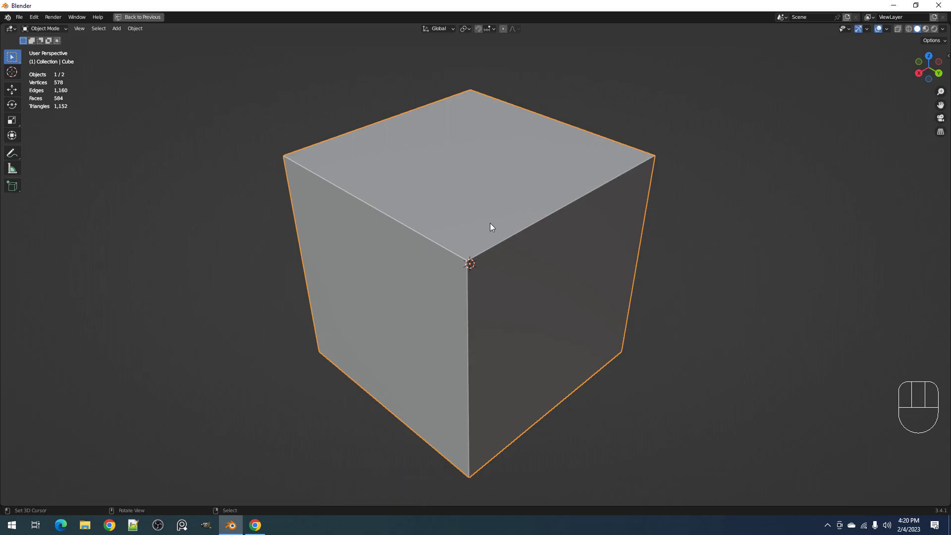
{"action": "mouse_move", "coordinate": [489, 221]}
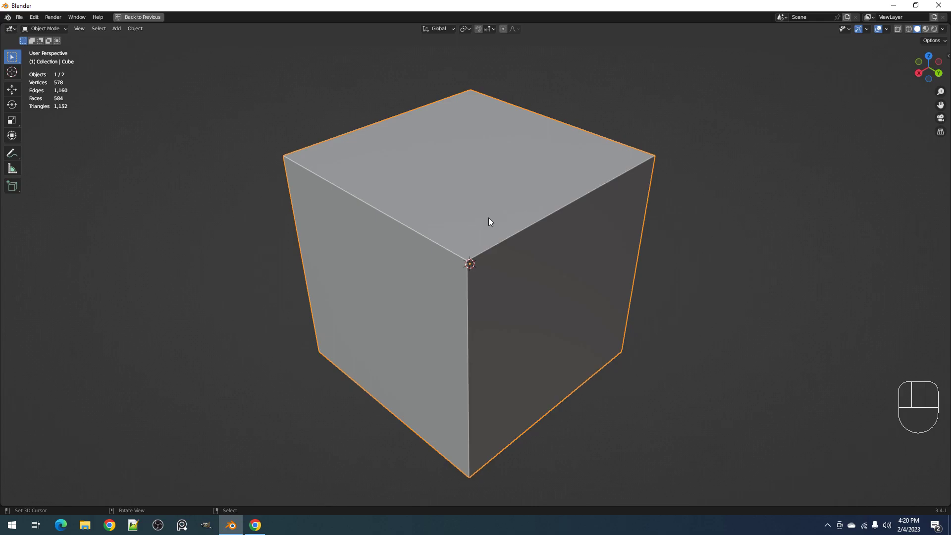
{"action": "mouse_move", "coordinate": [499, 217]}
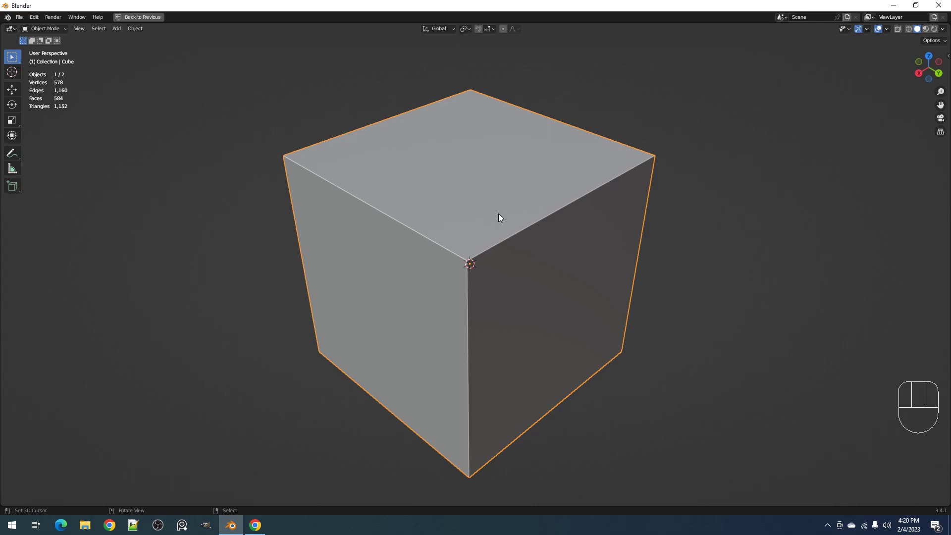
Show the selected cube's Object Context Menu listing the Panel Cut command
{"action": "key", "text": "Tab"}
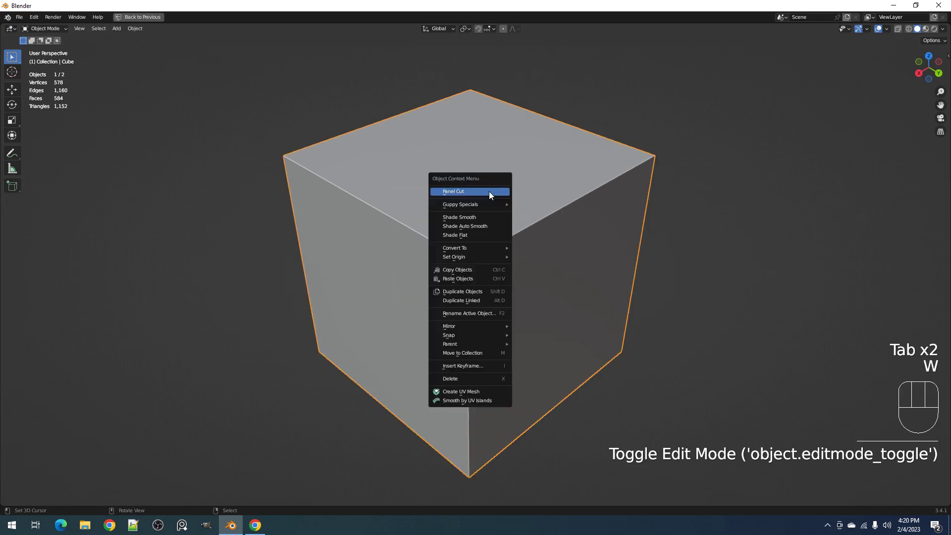
{"action": "left_click", "coordinate": [453, 191]}
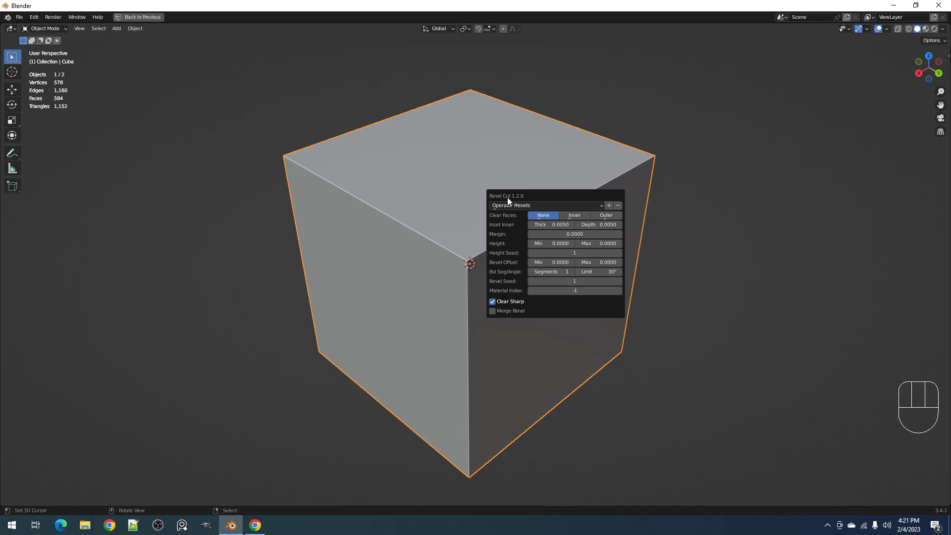
{"action": "mouse_move", "coordinate": [517, 202]}
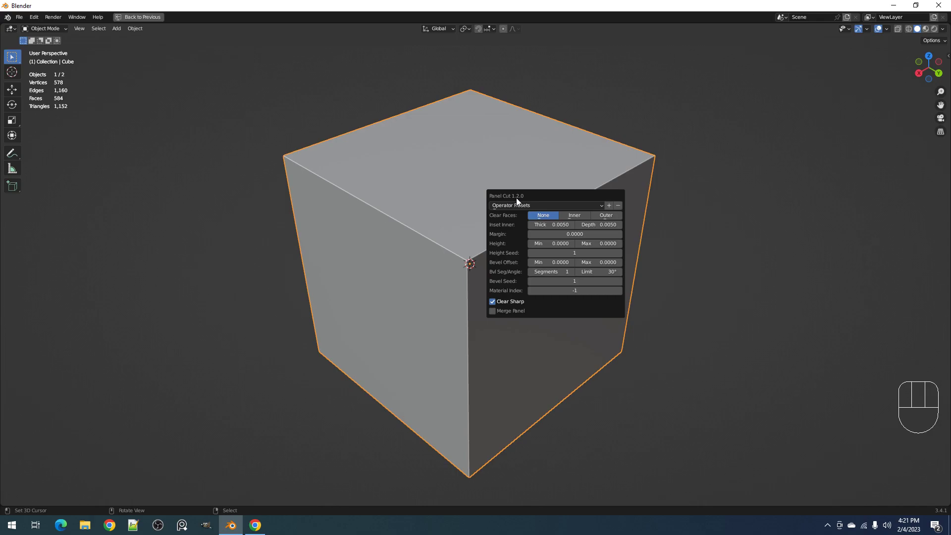
{"action": "mouse_move", "coordinate": [542, 191]}
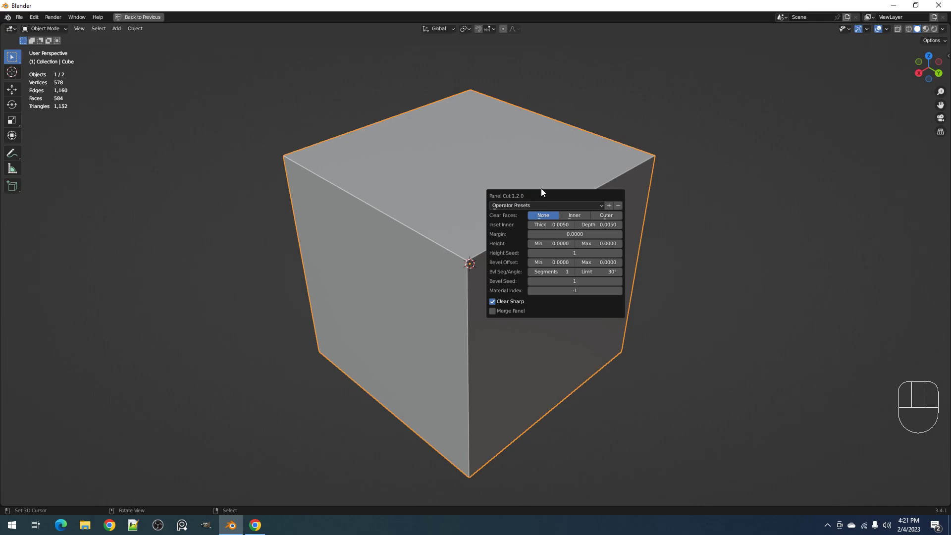
{"action": "left_click", "coordinate": [546, 205]}
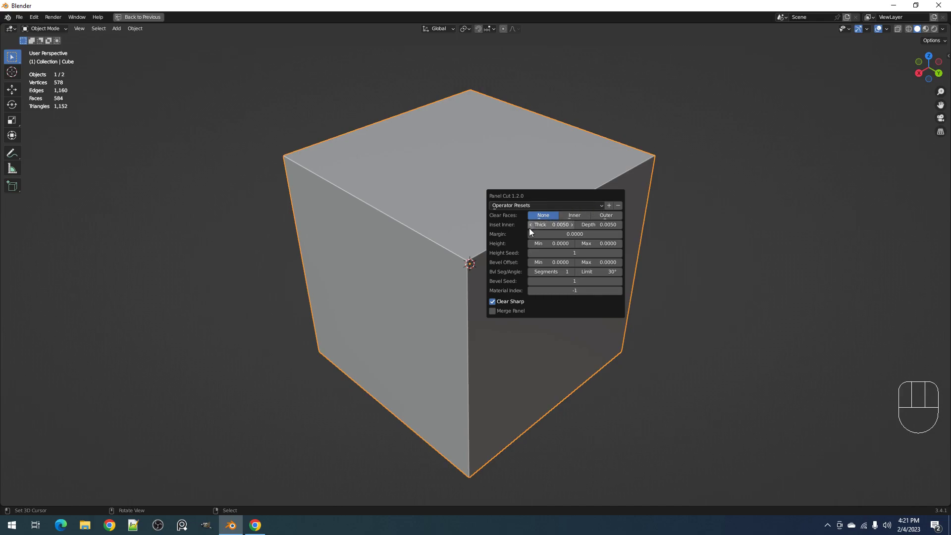
{"action": "mouse_move", "coordinate": [553, 261]}
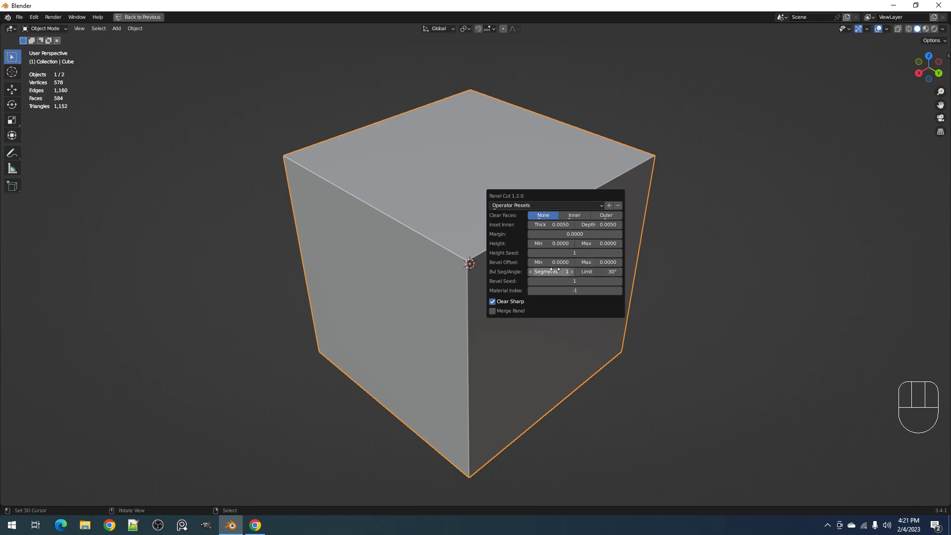
{"action": "mouse_move", "coordinate": [550, 261]}
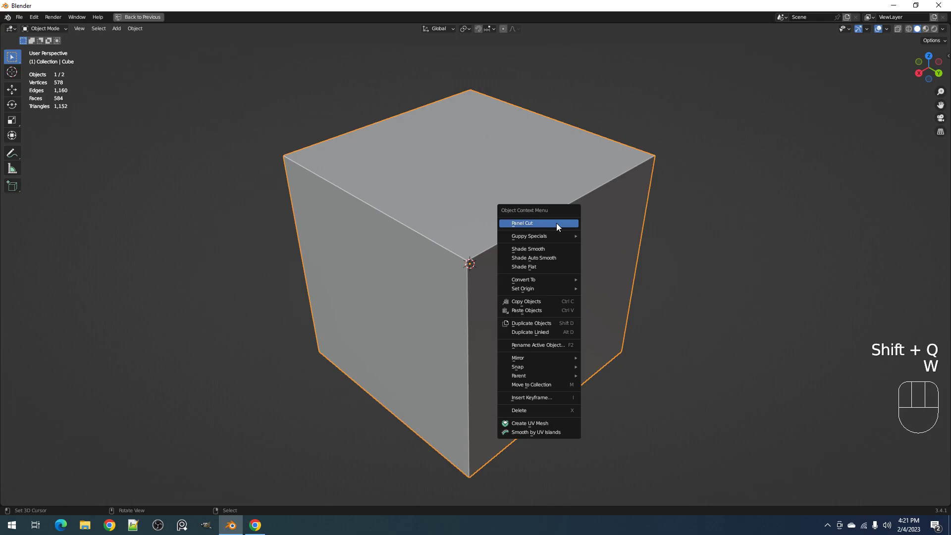
Run Panel Cut on the cube and adjust inset thickness toward 0.0039, depth 0.0076, margin 0.0037
{"action": "left_click", "coordinate": [522, 223]}
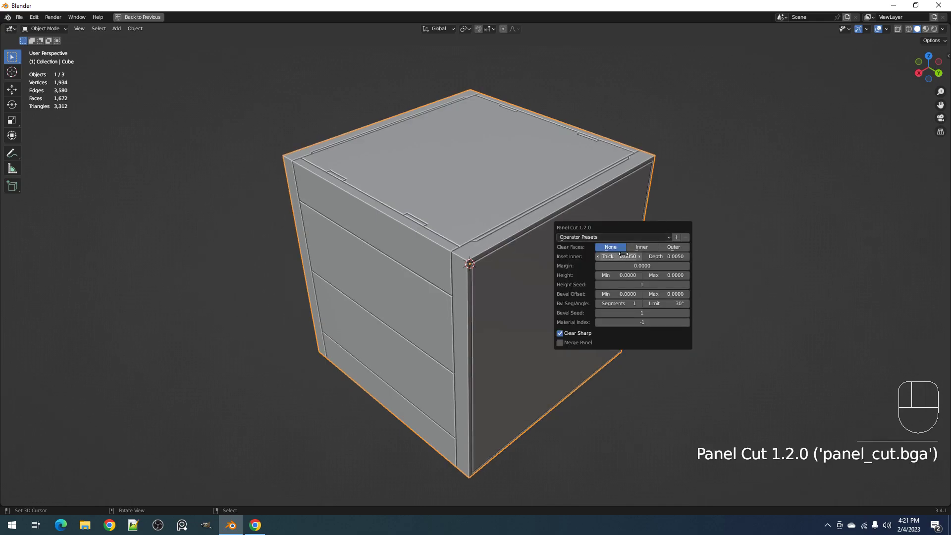
{"action": "left_click_drag", "start_coordinate": [642, 256], "coordinate": [618, 255]}
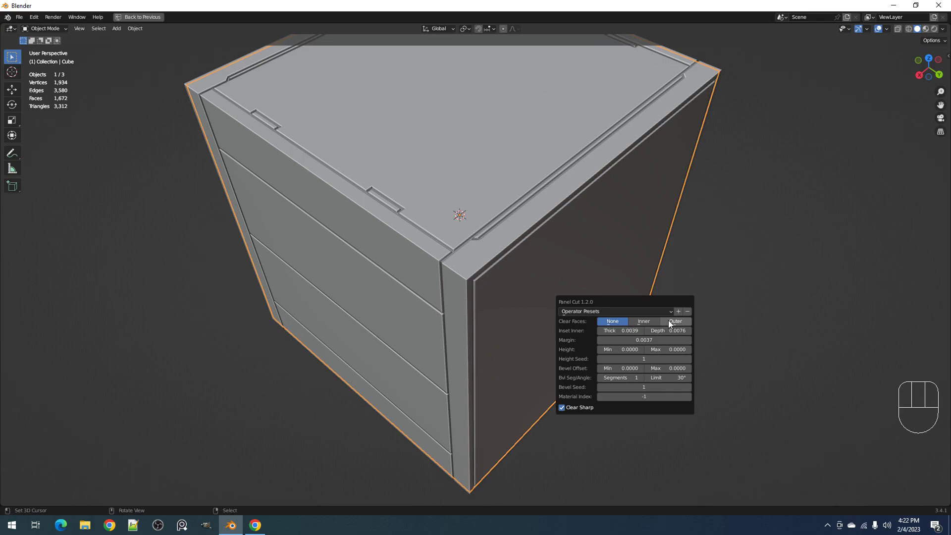
{"action": "mouse_move", "coordinate": [678, 311]}
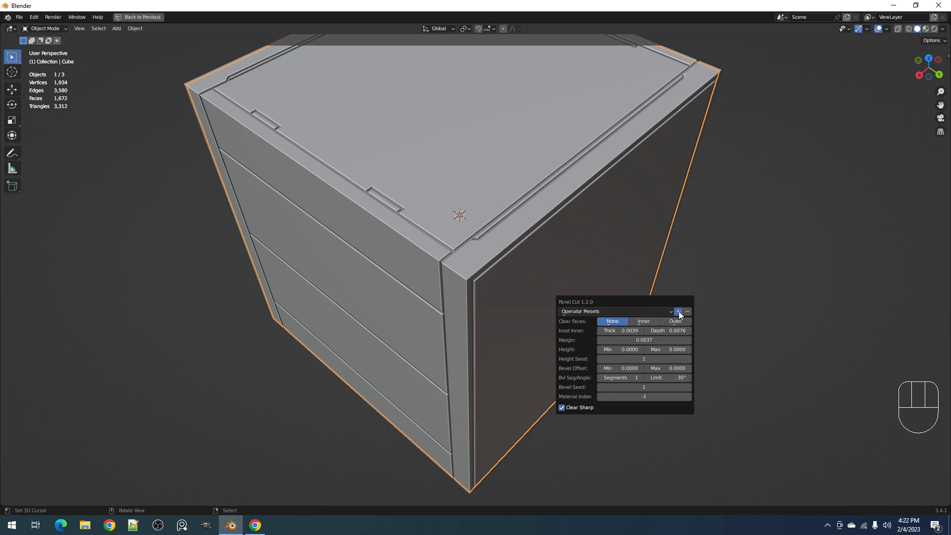
Save the current Panel Cut settings as a new operator preset with an edited name
{"action": "left_click", "coordinate": [678, 311]}
{"action": "type", "text": "03"}
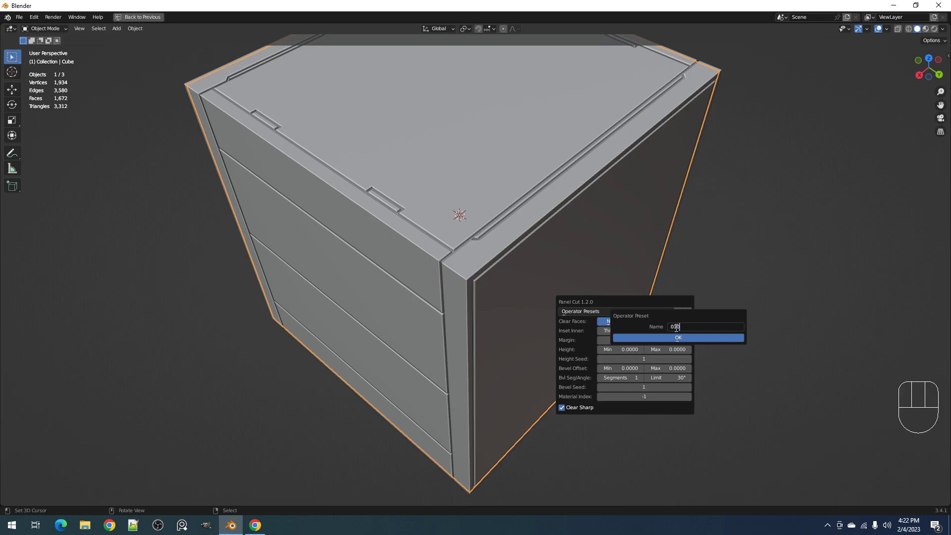
{"action": "key", "text": "Backspace"}
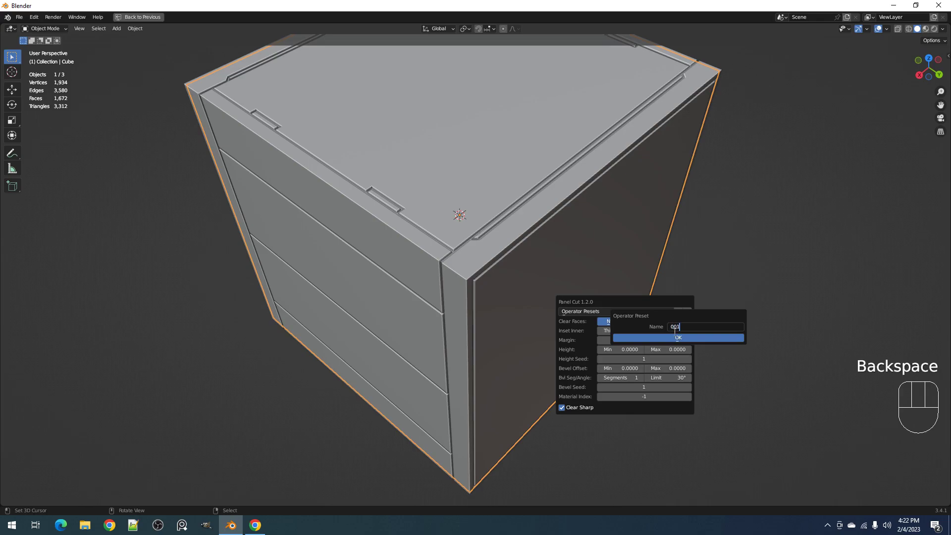
{"action": "left_click", "coordinate": [677, 337]}
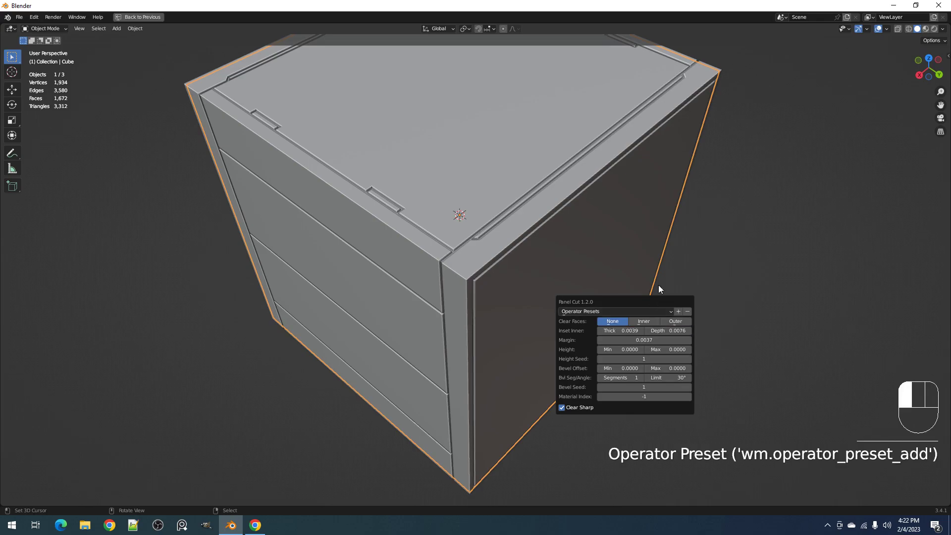
Undo the panel cut back to a plain cube, checking its mesh in Edit Mode along the way
{"action": "key", "text": "Tab"}
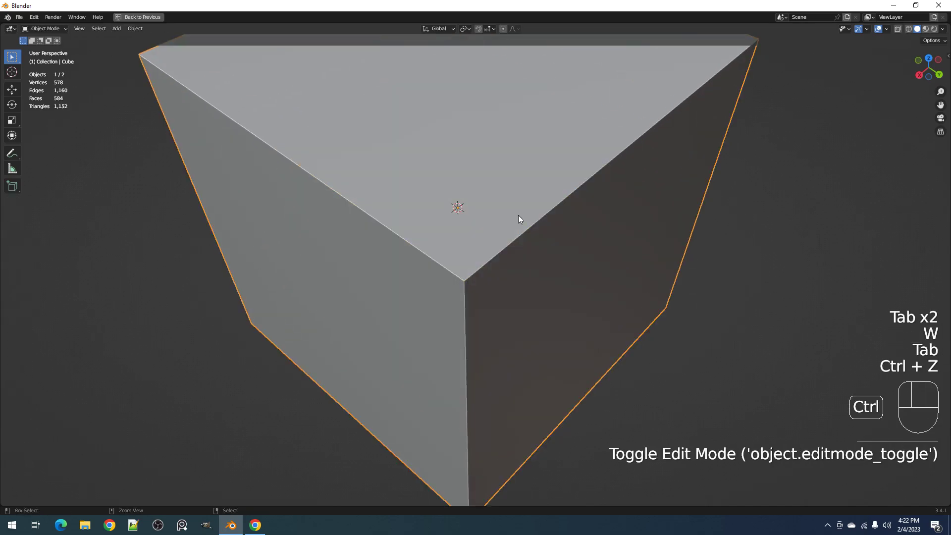
{"action": "key", "text": "ctrl+z"}
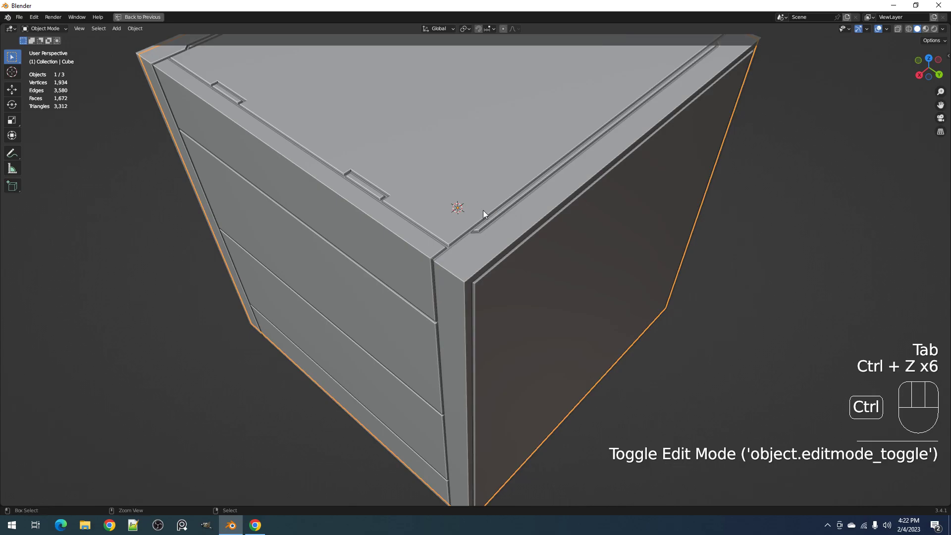
{"action": "key", "text": "Tab"}
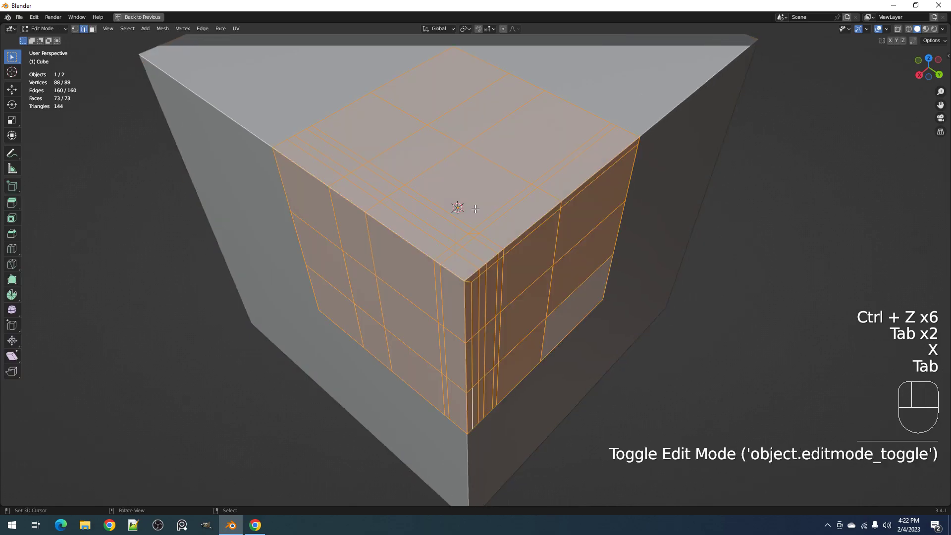
{"action": "key", "text": "Tab"}
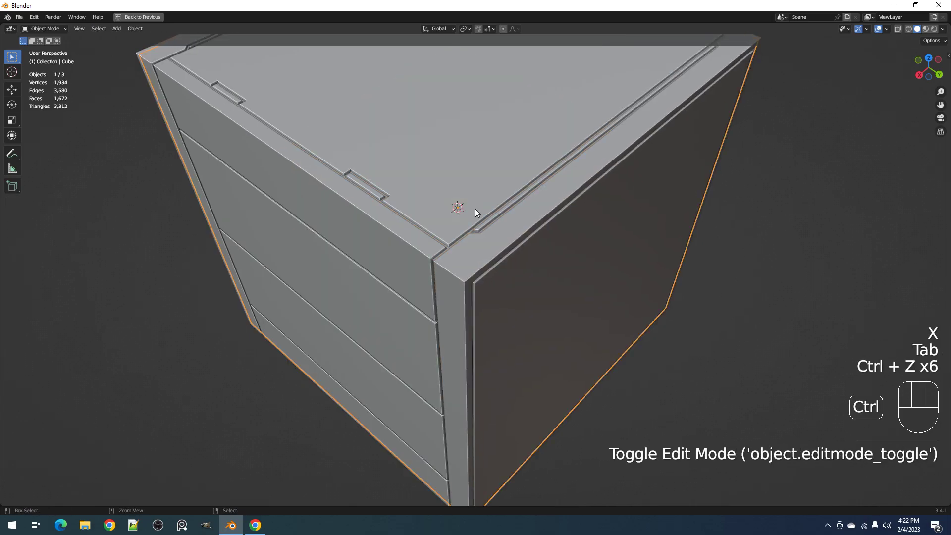
{"action": "key", "text": "ctrl+z"}
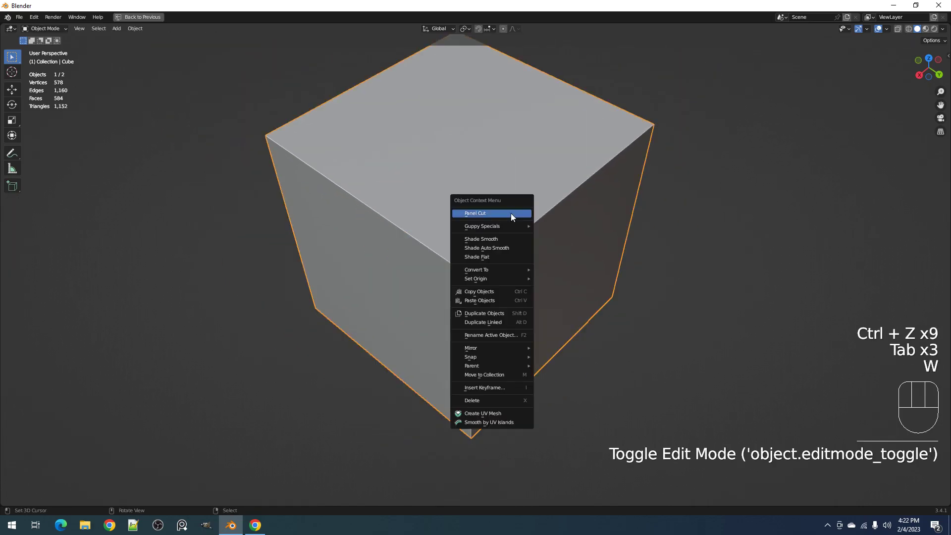
Rerun Panel Cut on the cube with Clear Sharp switched off, then reset to the plain cube
{"action": "left_click", "coordinate": [475, 212]}
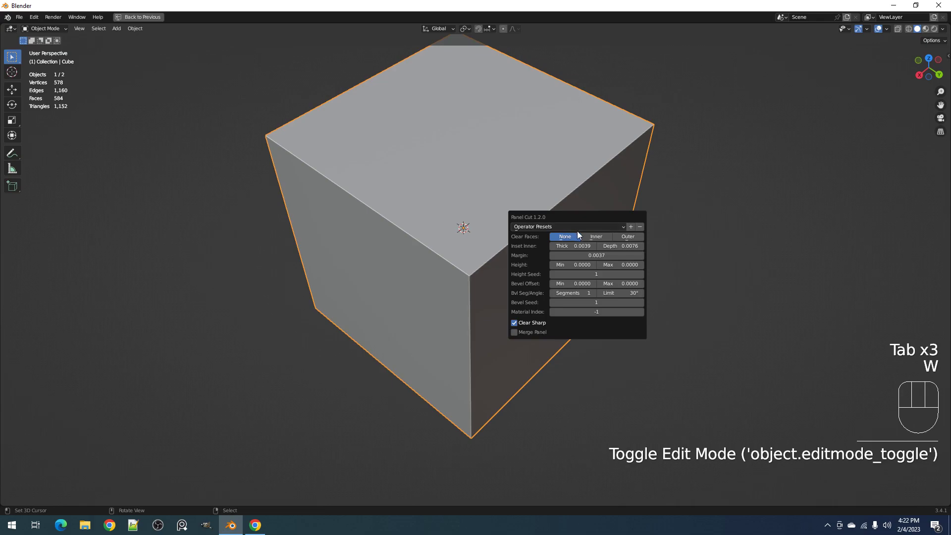
{"action": "left_click", "coordinate": [568, 226]}
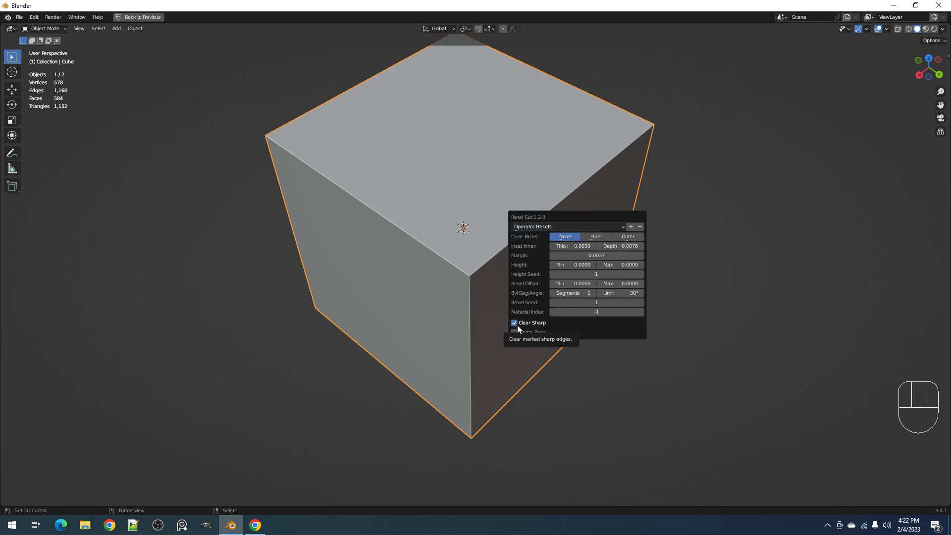
{"action": "mouse_move", "coordinate": [525, 246]}
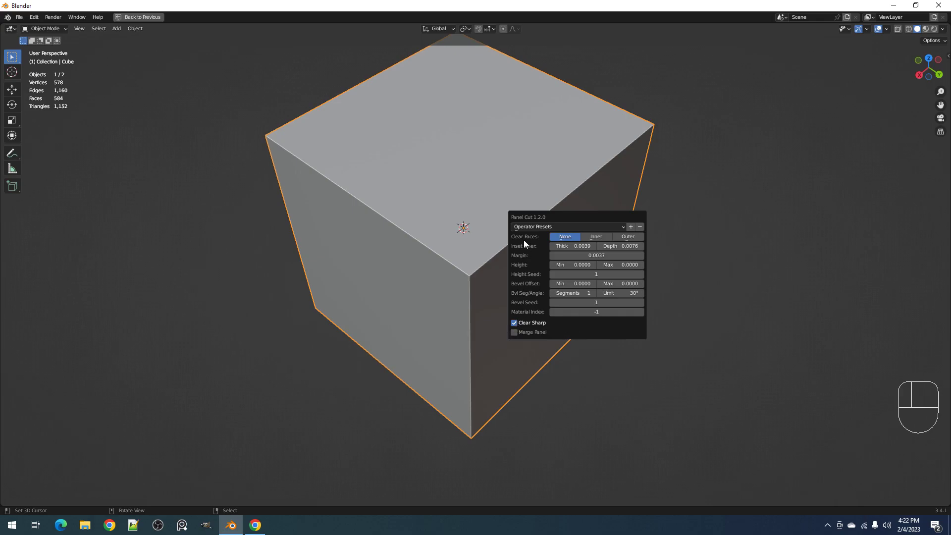
{"action": "mouse_move", "coordinate": [519, 326]}
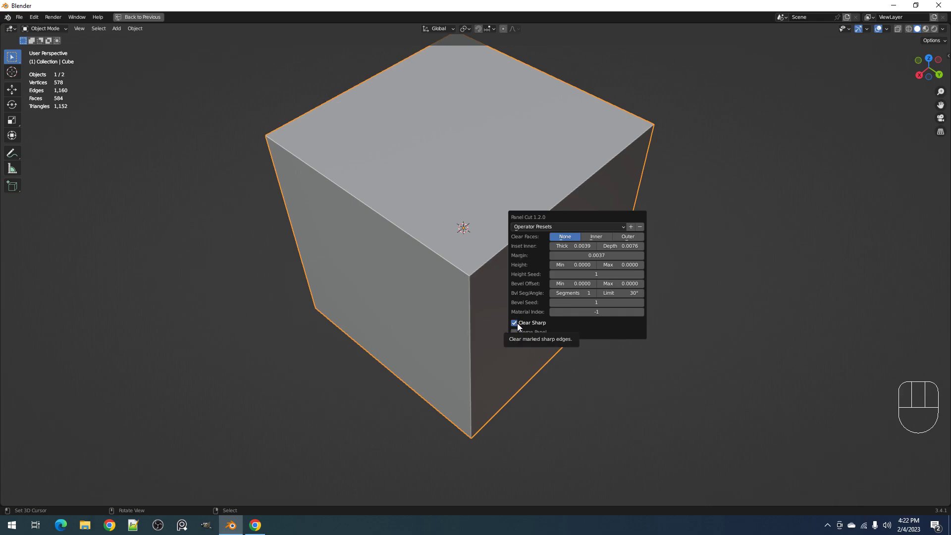
{"action": "left_click", "coordinate": [512, 323]}
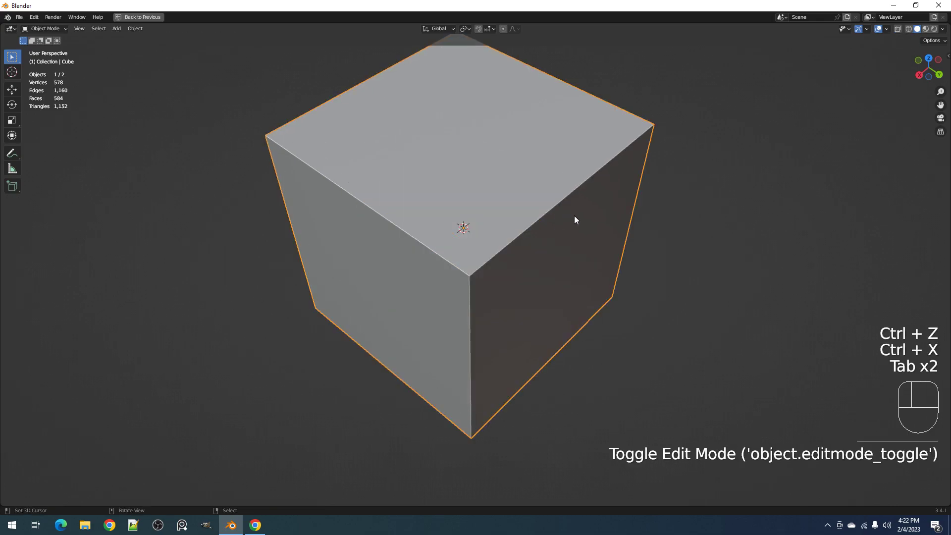
{"action": "left_click", "coordinate": [626, 230]}
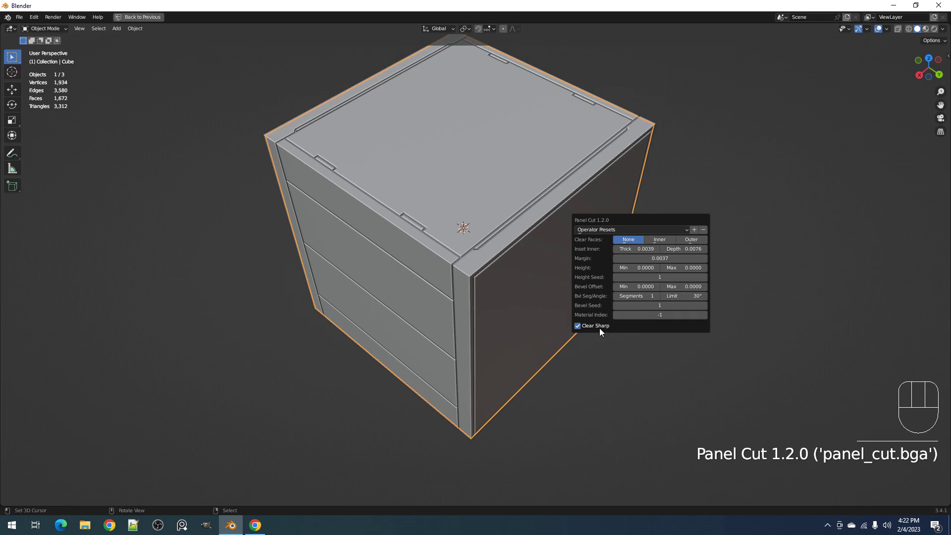
{"action": "mouse_move", "coordinate": [600, 331]}
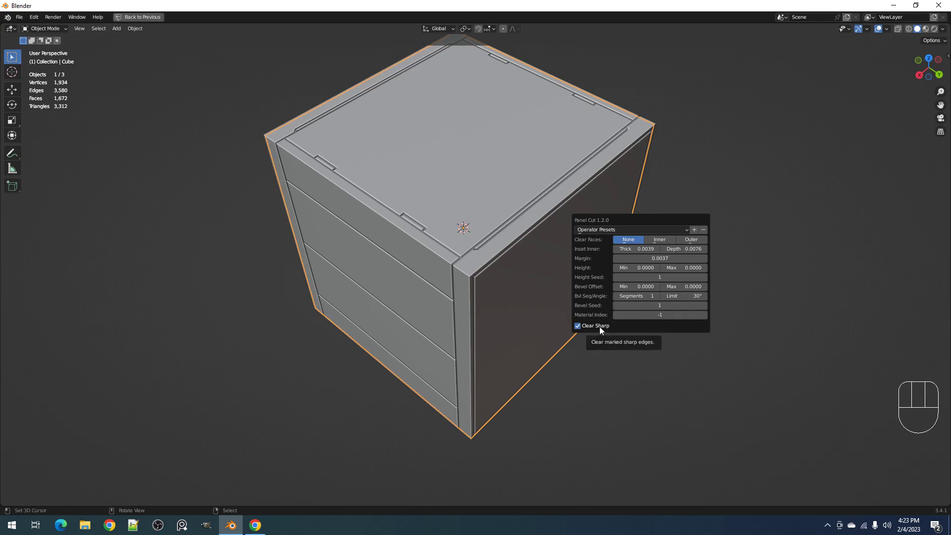
{"action": "left_click", "coordinate": [576, 324]}
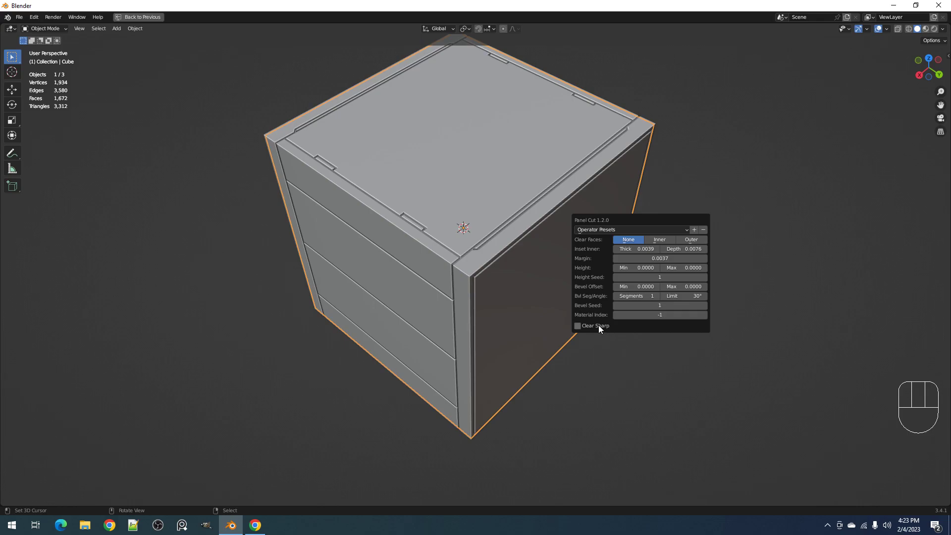
{"action": "key", "text": "Tab"}
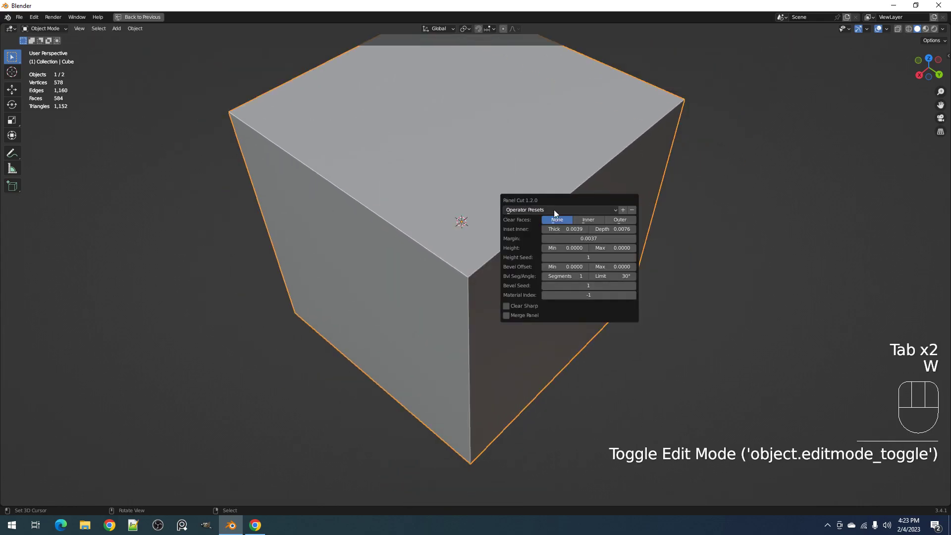
Show the Panel Cut Operator Presets list offering defaults and the saved preset
{"action": "left_click", "coordinate": [561, 210]}
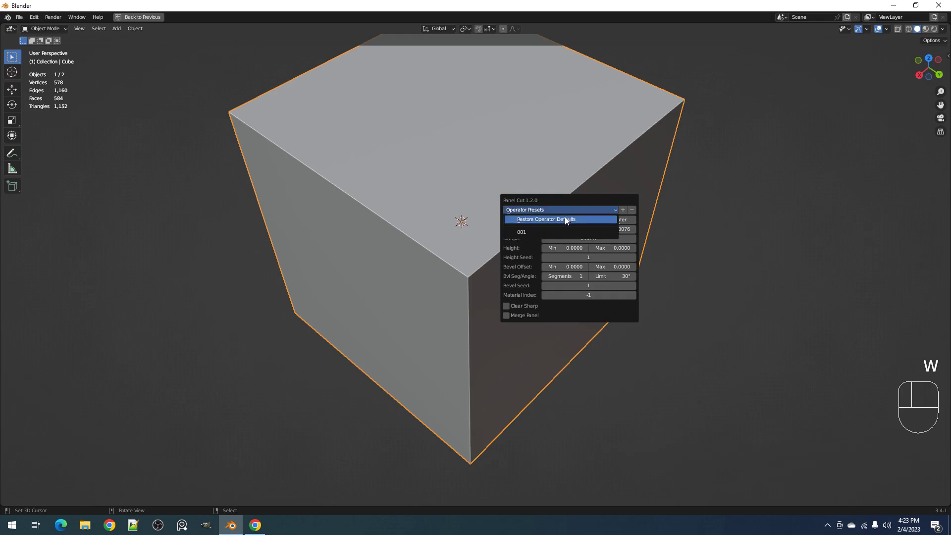
{"action": "mouse_move", "coordinate": [568, 228]}
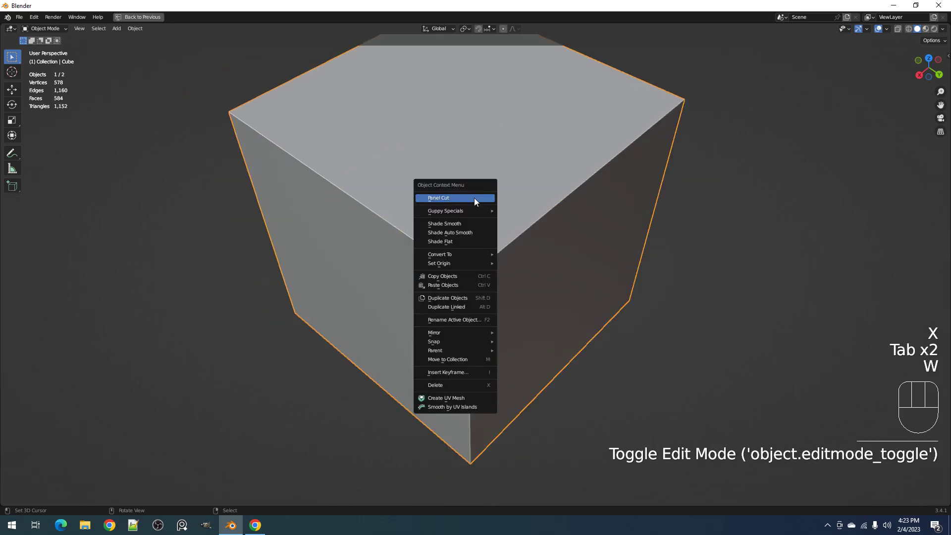
Run Panel Cut, restore operator defaults, then apply the saved 001 preset to the cube
{"action": "left_click", "coordinate": [438, 197]}
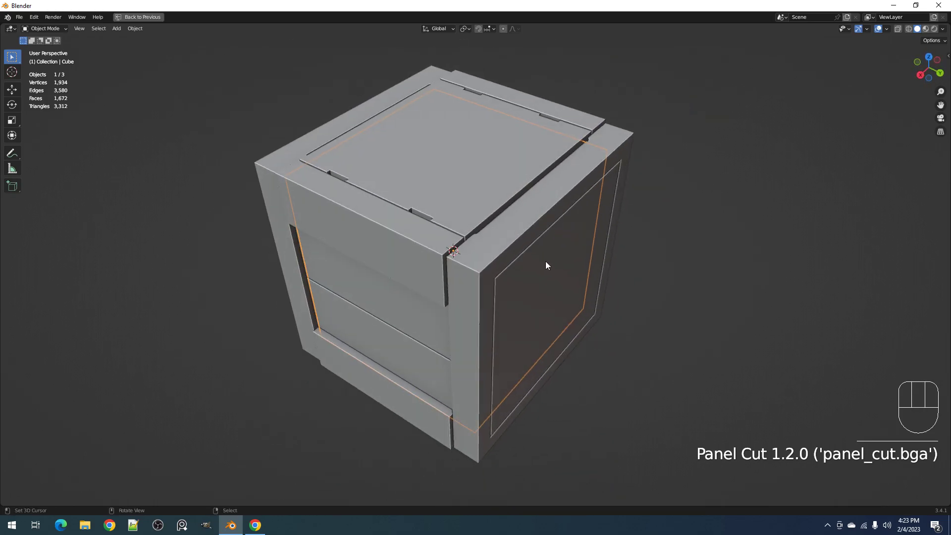
{"action": "left_click", "coordinate": [556, 217]}
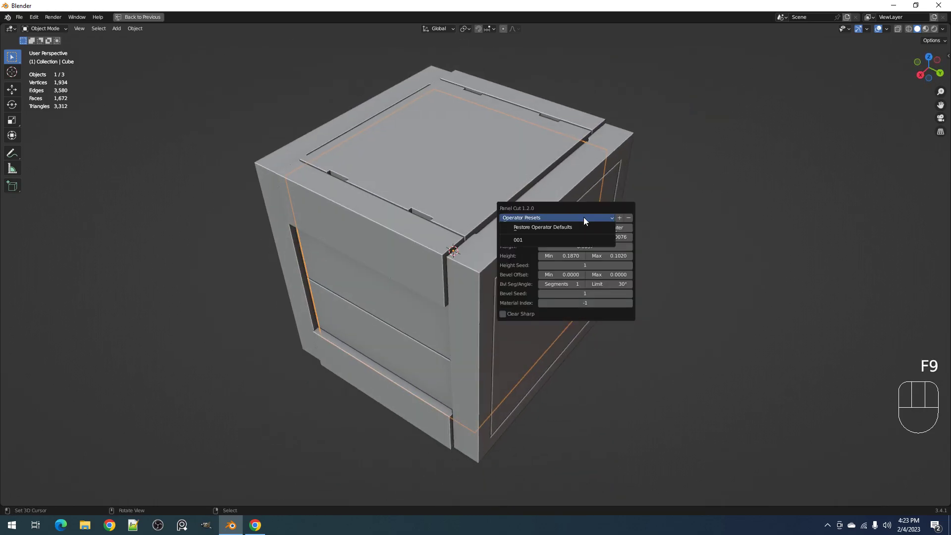
{"action": "mouse_move", "coordinate": [543, 228]}
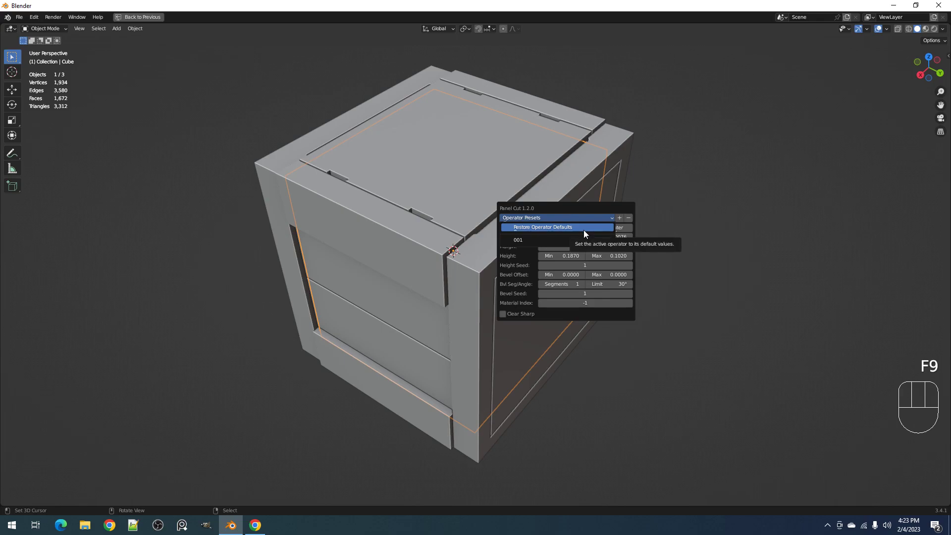
{"action": "left_click", "coordinate": [543, 227]}
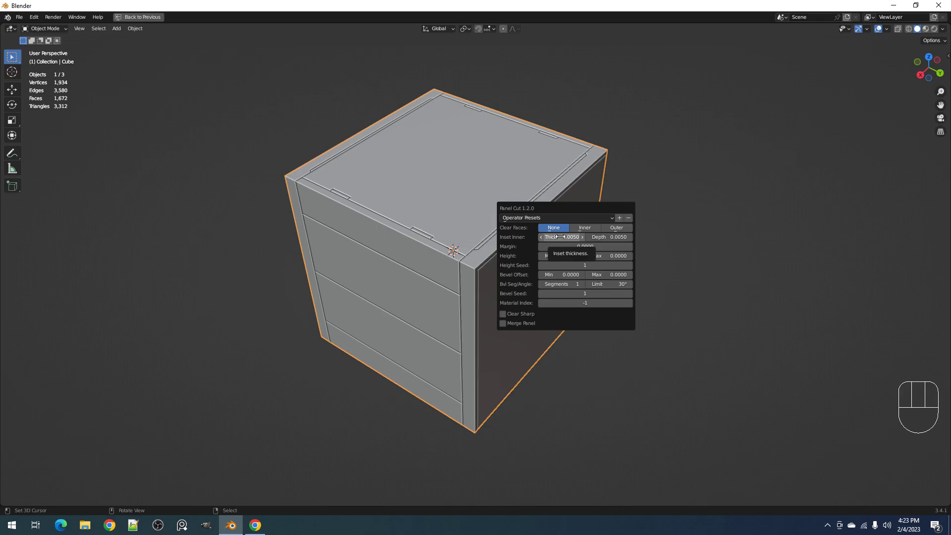
{"action": "mouse_move", "coordinate": [556, 218]}
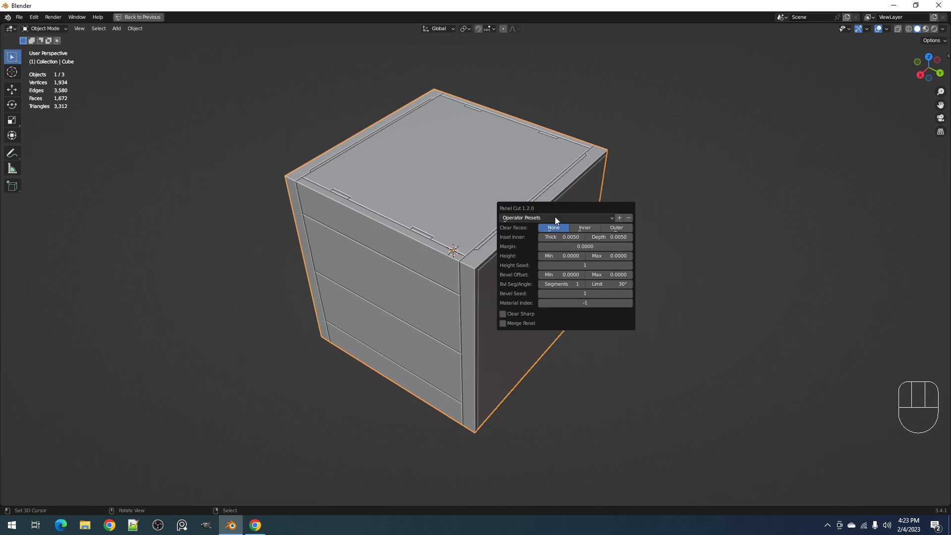
{"action": "left_click", "coordinate": [556, 217]}
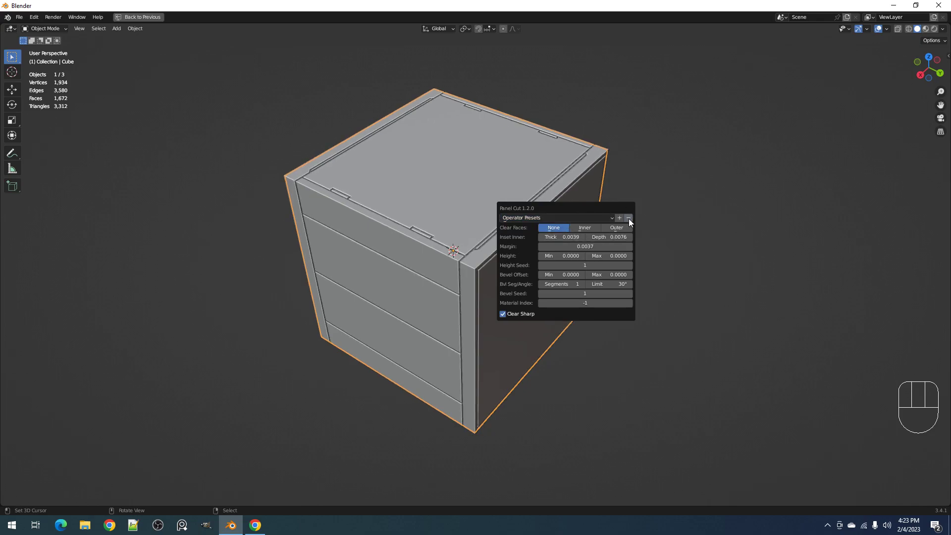
Delete the 001 preset so the preset list offers only Restore Operator Defaults
{"action": "left_click", "coordinate": [575, 217]}
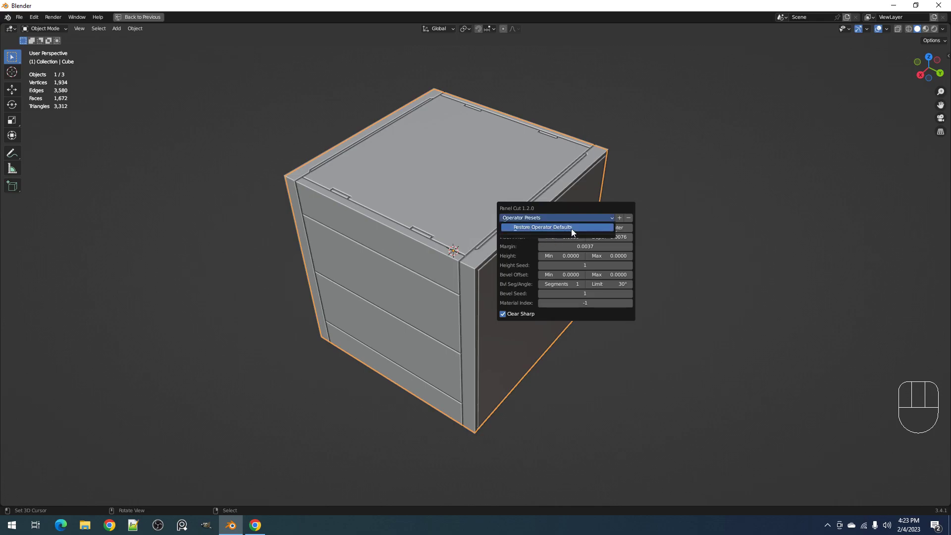
{"action": "mouse_move", "coordinate": [557, 233]}
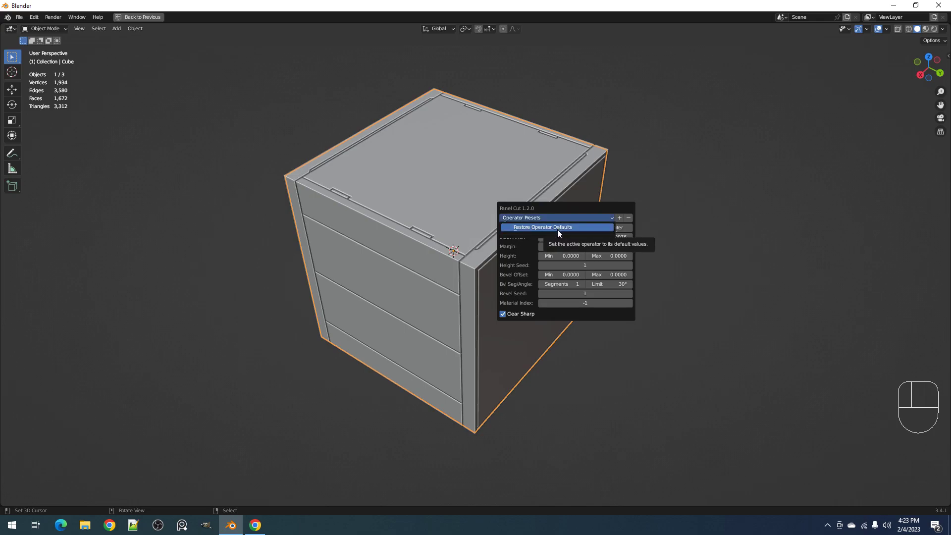
{"action": "mouse_move", "coordinate": [552, 237]}
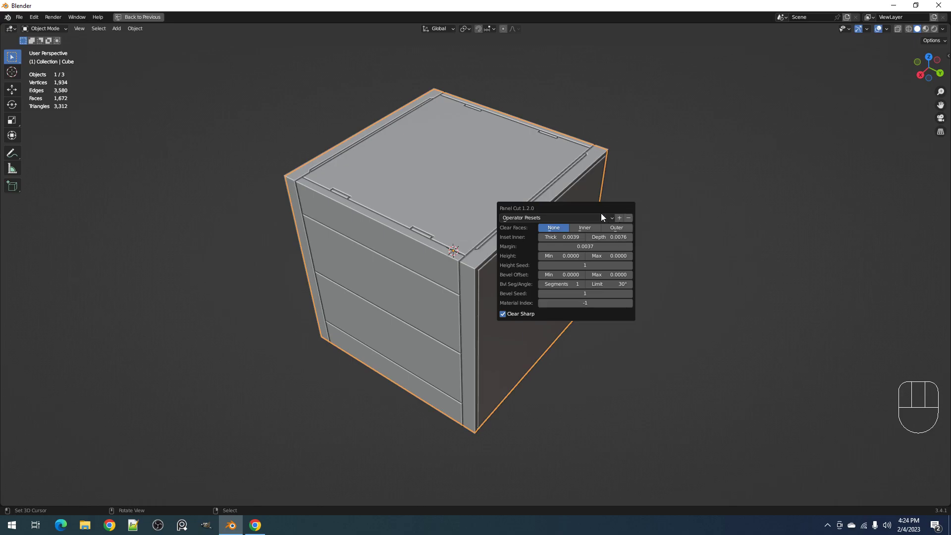
{"action": "left_click", "coordinate": [610, 217]}
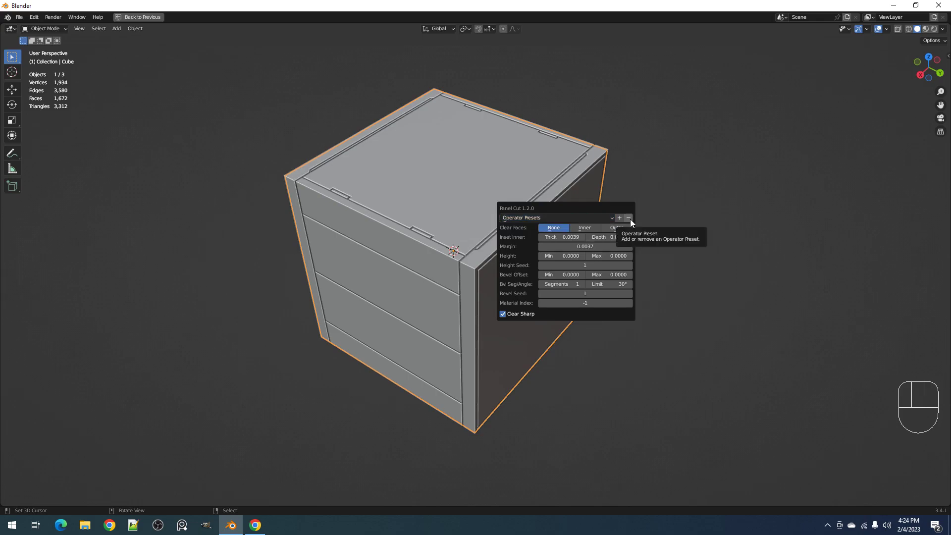
{"action": "left_click", "coordinate": [555, 216]}
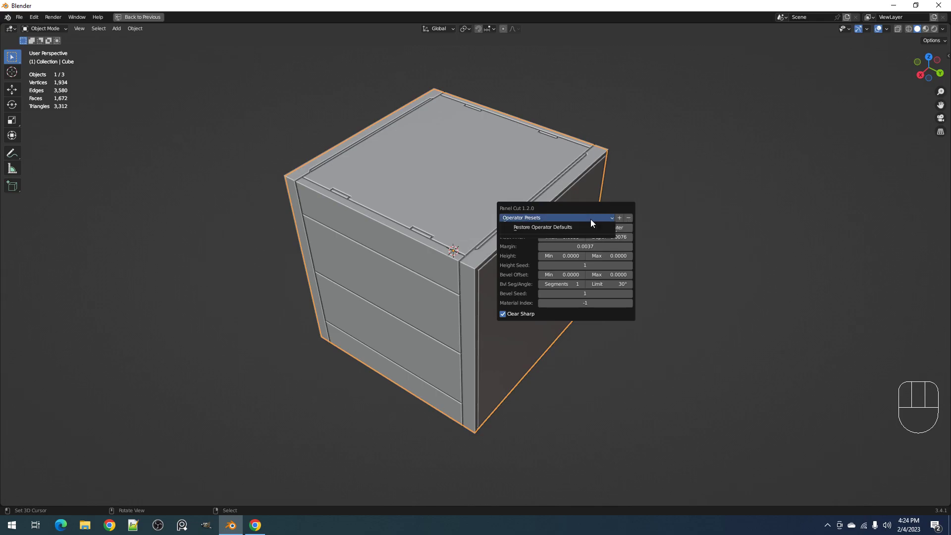
{"action": "left_click", "coordinate": [628, 218]}
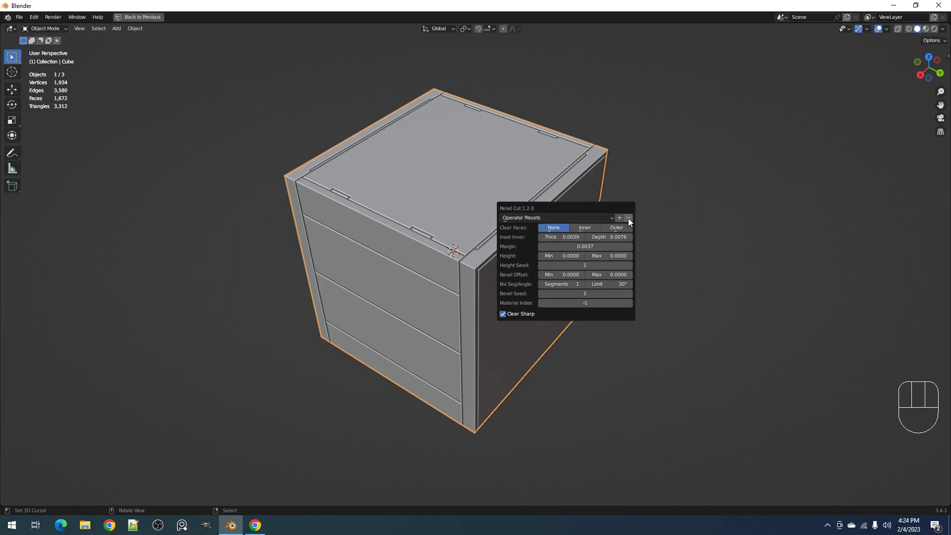
{"action": "mouse_move", "coordinate": [612, 217]}
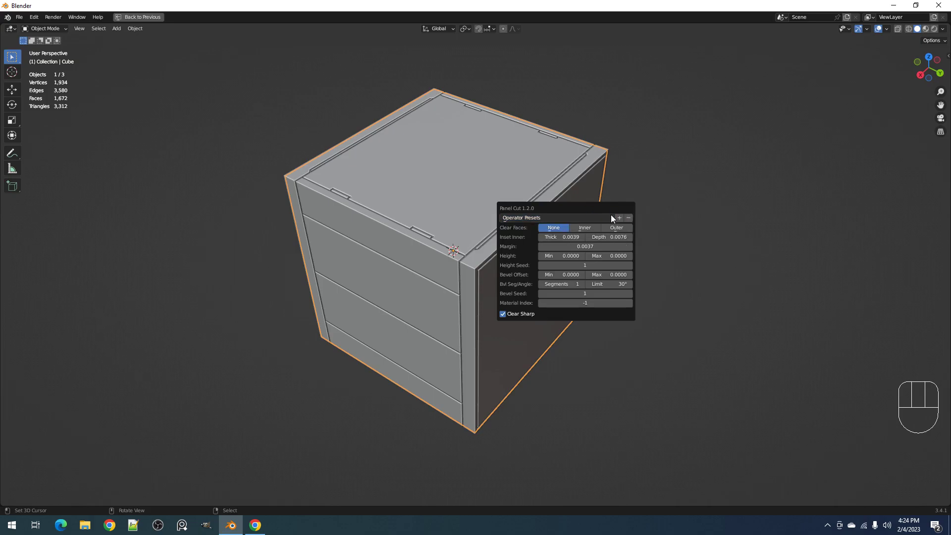
{"action": "mouse_move", "coordinate": [613, 220]}
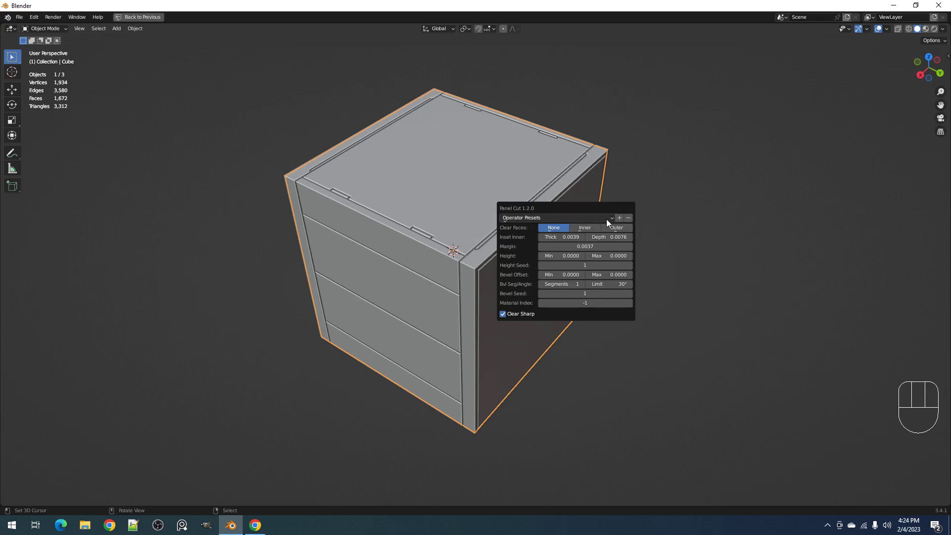
{"action": "mouse_move", "coordinate": [620, 210]}
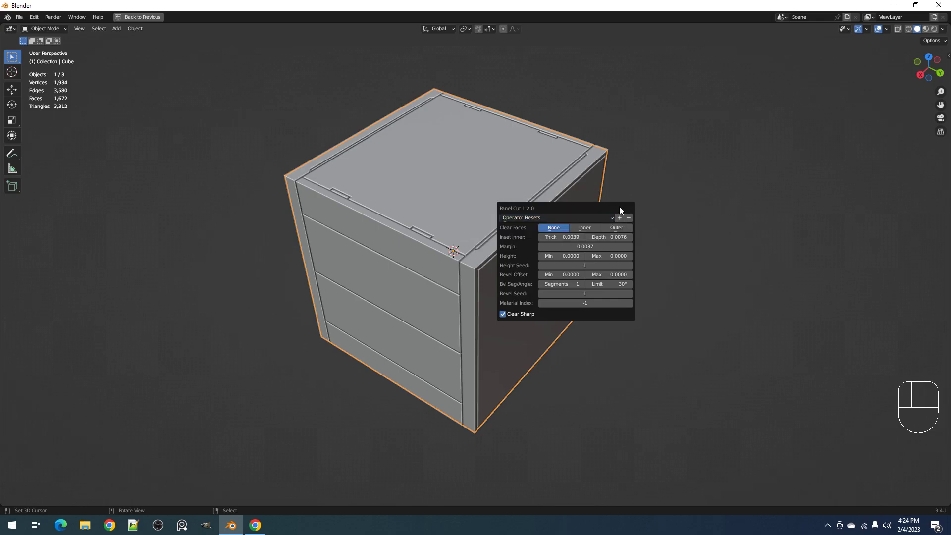
{"action": "mouse_move", "coordinate": [627, 218]}
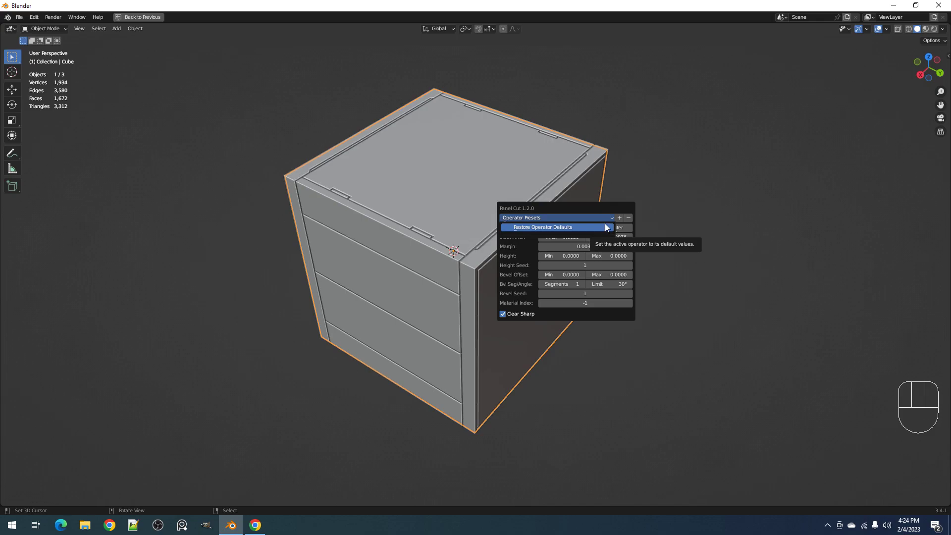
{"action": "mouse_move", "coordinate": [606, 223]}
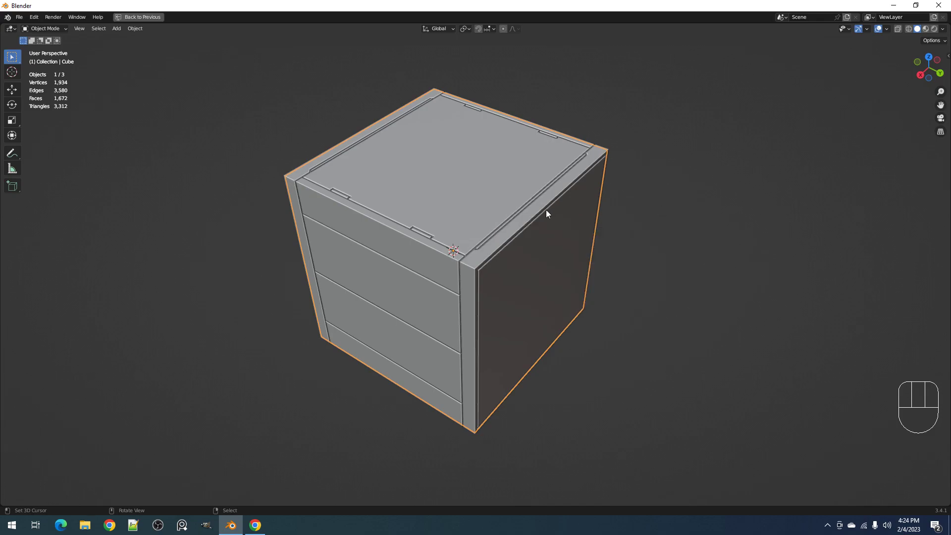
Redo the last Panel Cut with Margin 0 and Bevel Offset Min 0.033, then undo to a plain cube
{"action": "key", "text": "F9"}
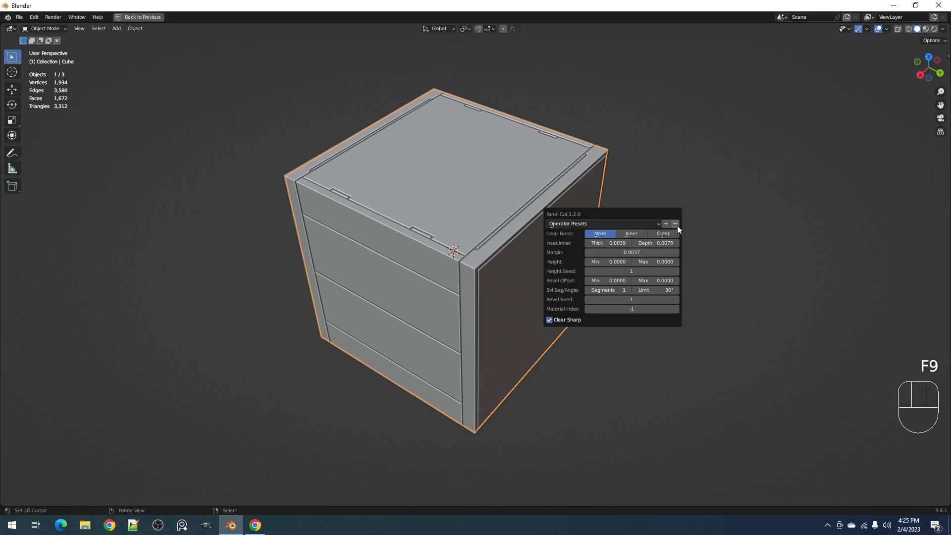
{"action": "mouse_move", "coordinate": [675, 224]}
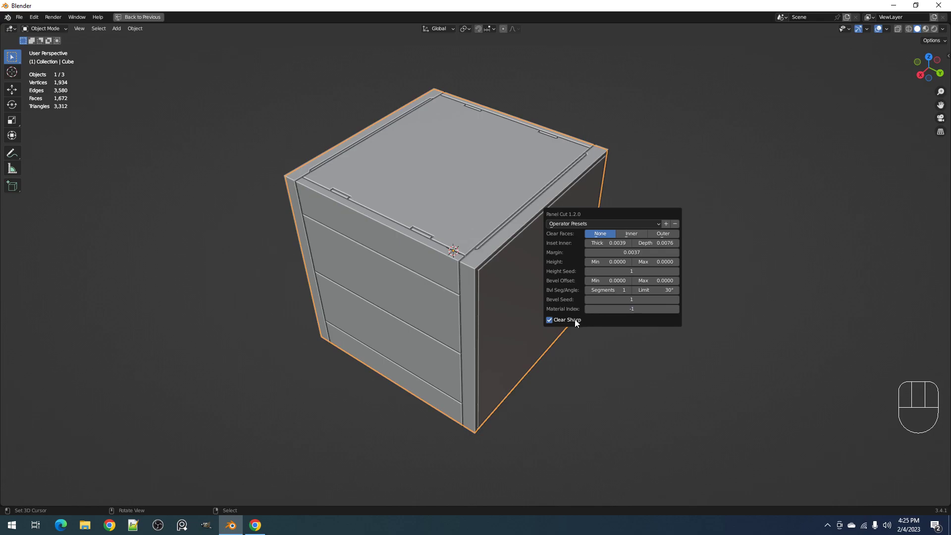
{"action": "mouse_move", "coordinate": [535, 311]}
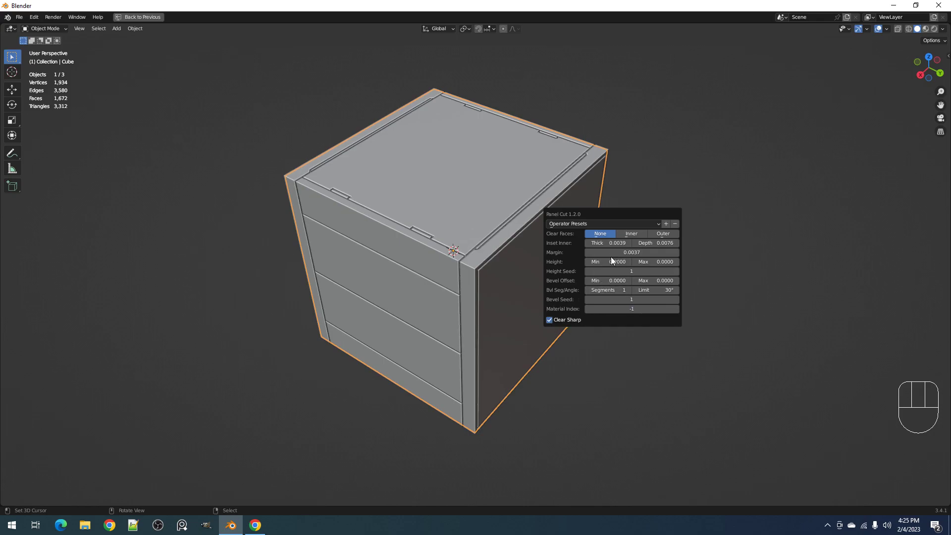
{"action": "mouse_move", "coordinate": [609, 252]}
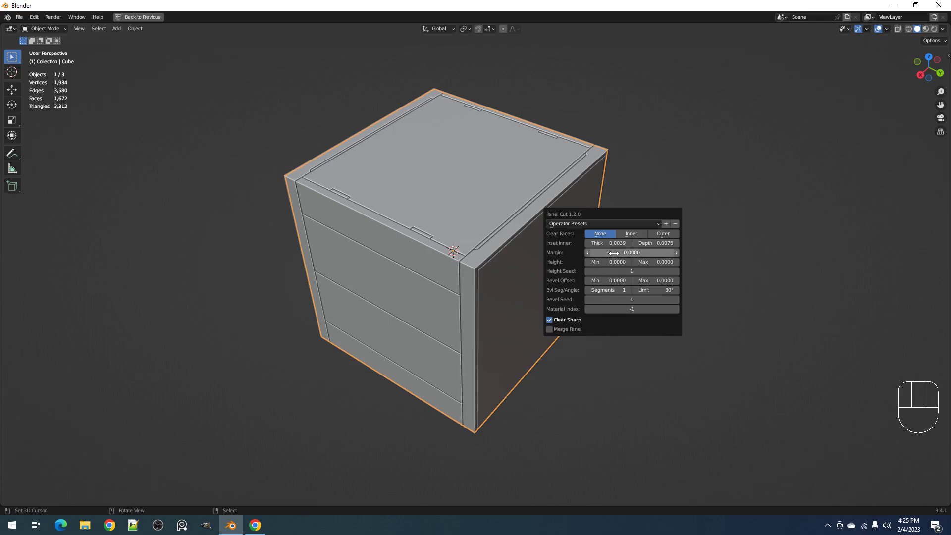
{"action": "mouse_move", "coordinate": [612, 253]}
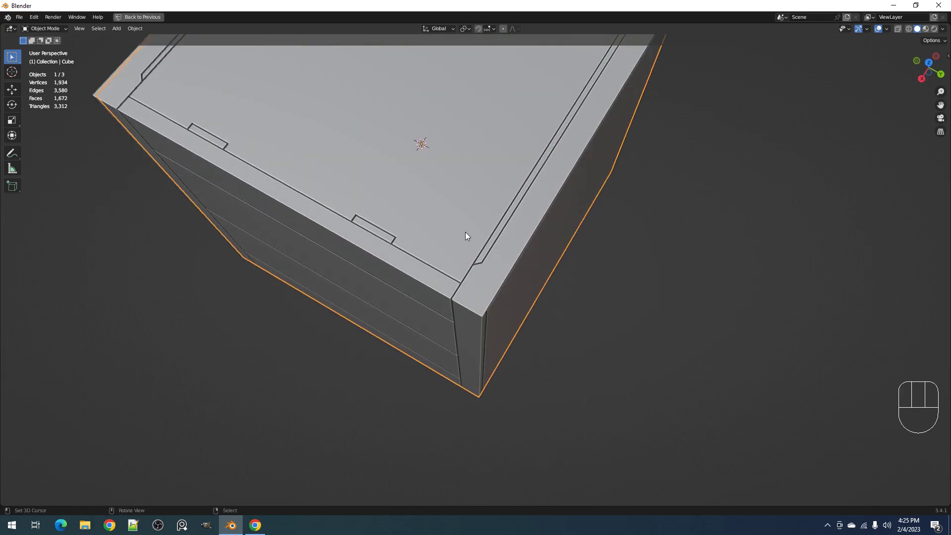
{"action": "key", "text": "F9"}
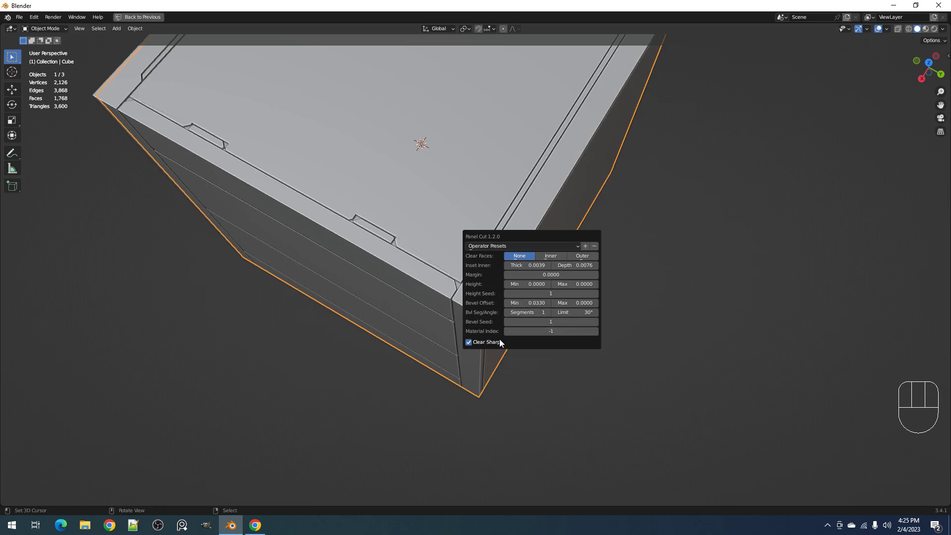
{"action": "mouse_move", "coordinate": [499, 342]}
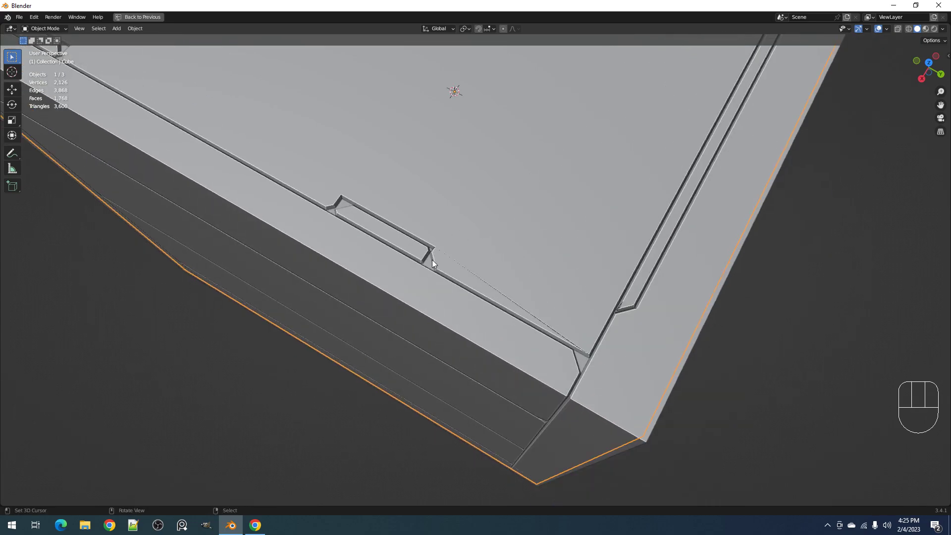
{"action": "key", "text": "F9"}
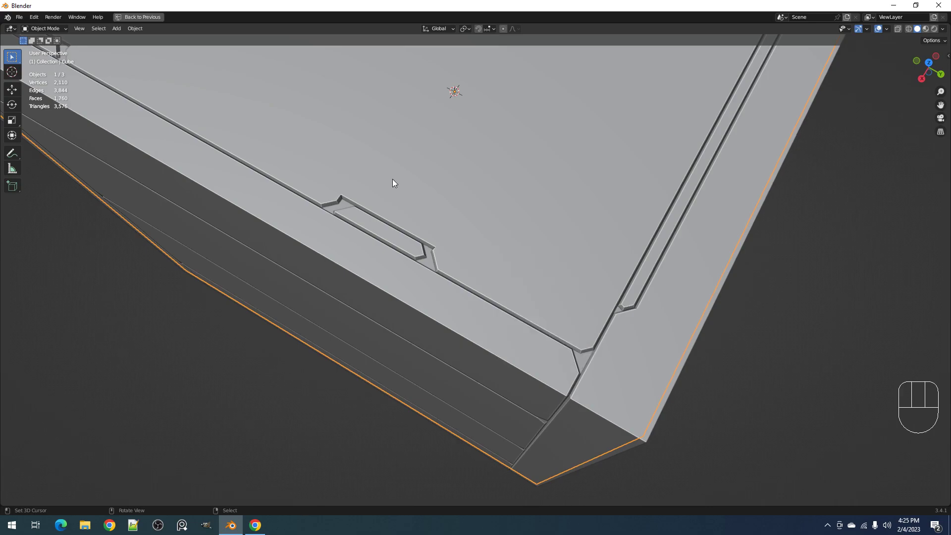
{"action": "key", "text": "Tab"}
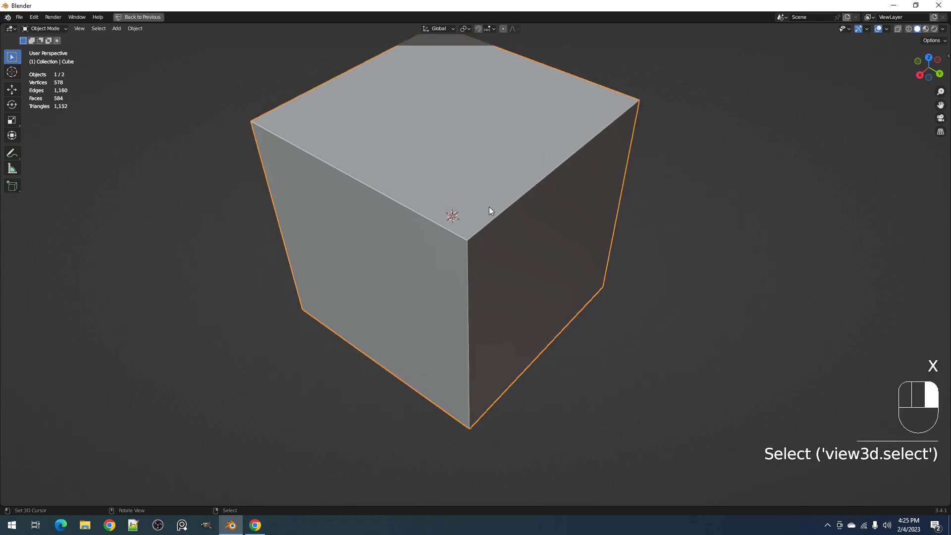
Panel the plain cube again with operator defaults restored and Inset Thick raised to 0.0060
{"action": "key", "text": "Tab"}
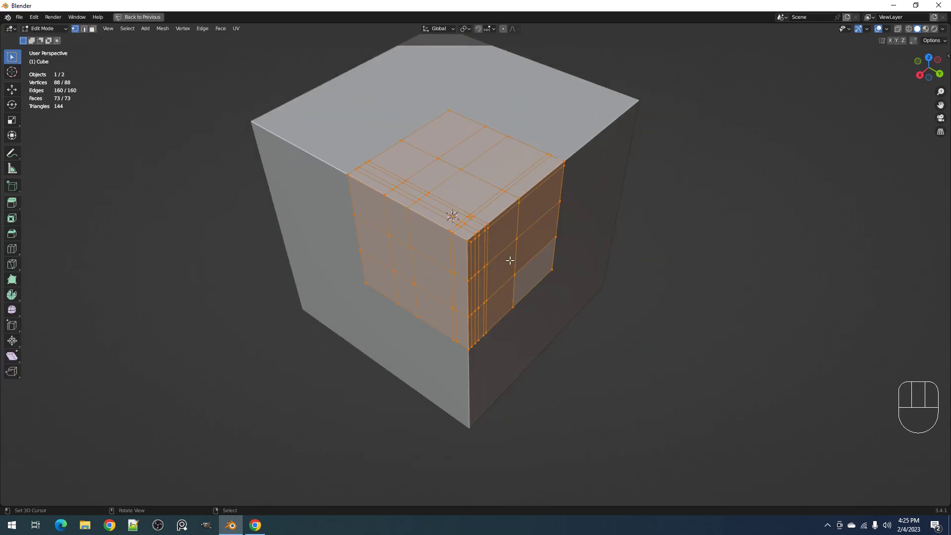
{"action": "key", "text": "ctrl+z"}
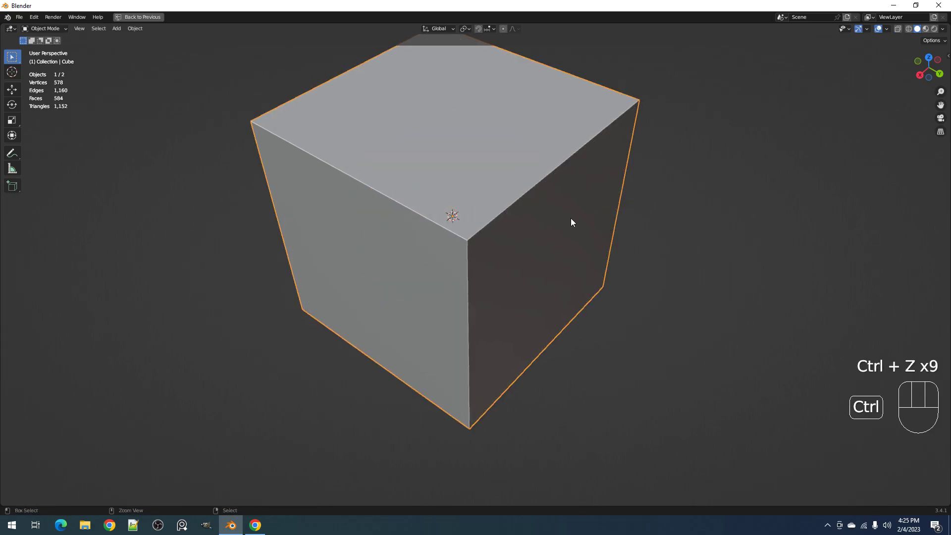
{"action": "key", "text": "Tab"}
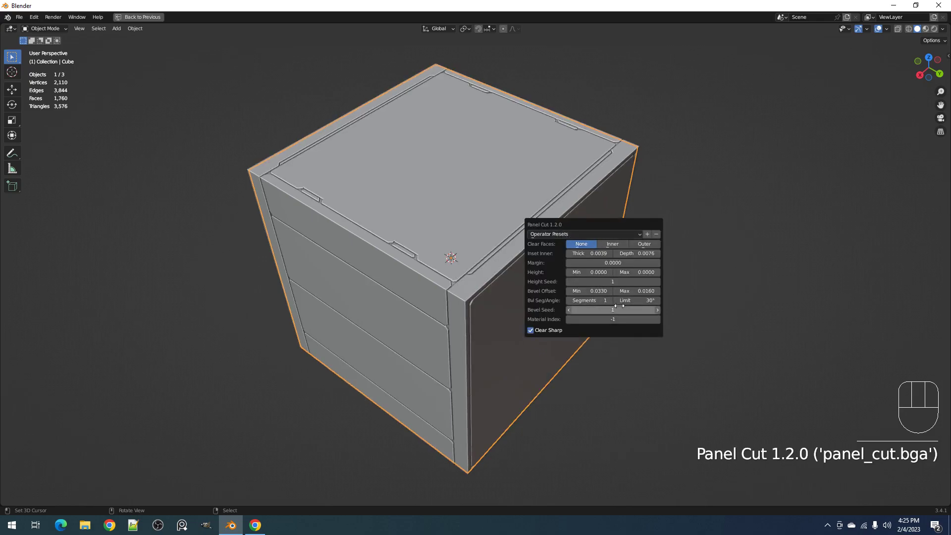
{"action": "left_click", "coordinate": [584, 234]}
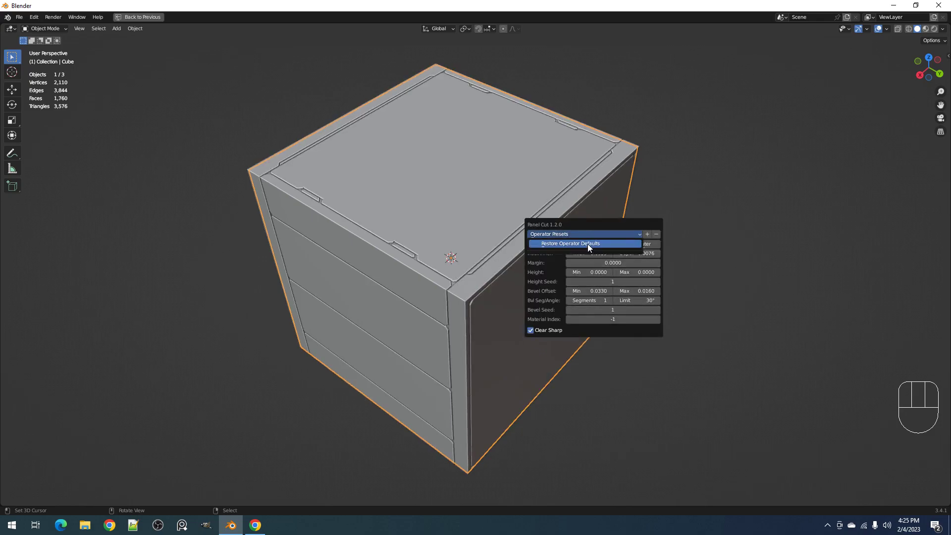
{"action": "left_click", "coordinate": [585, 244]}
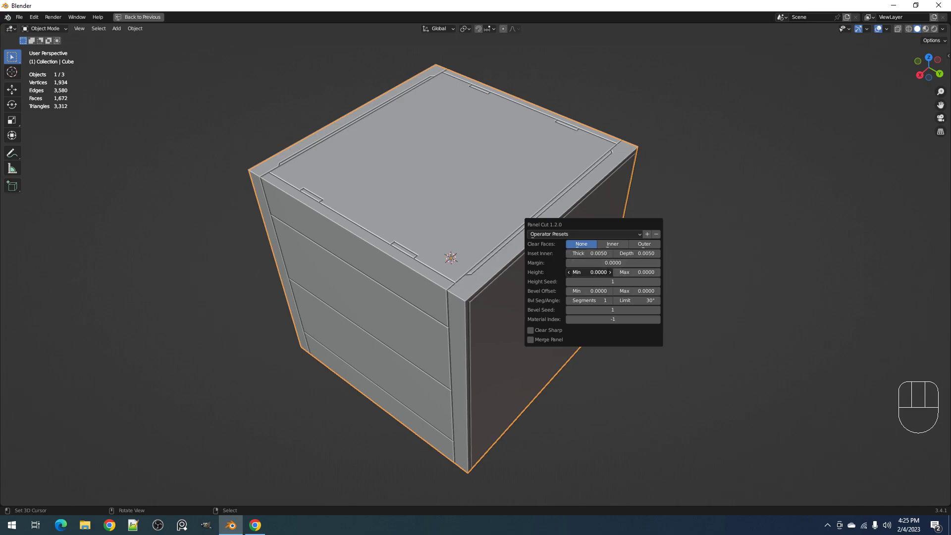
{"action": "left_click_drag", "start_coordinate": [588, 253], "coordinate": [597, 252]}
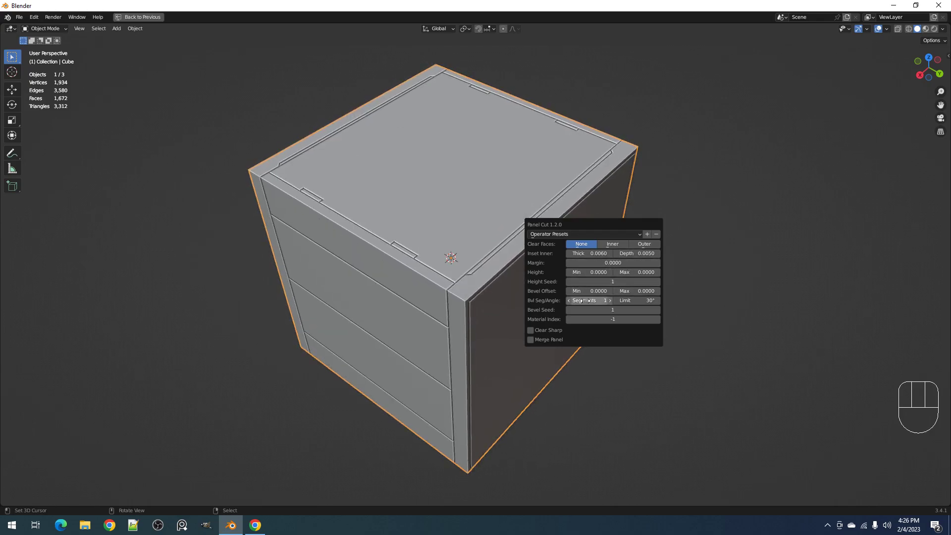
{"action": "mouse_move", "coordinate": [565, 341]}
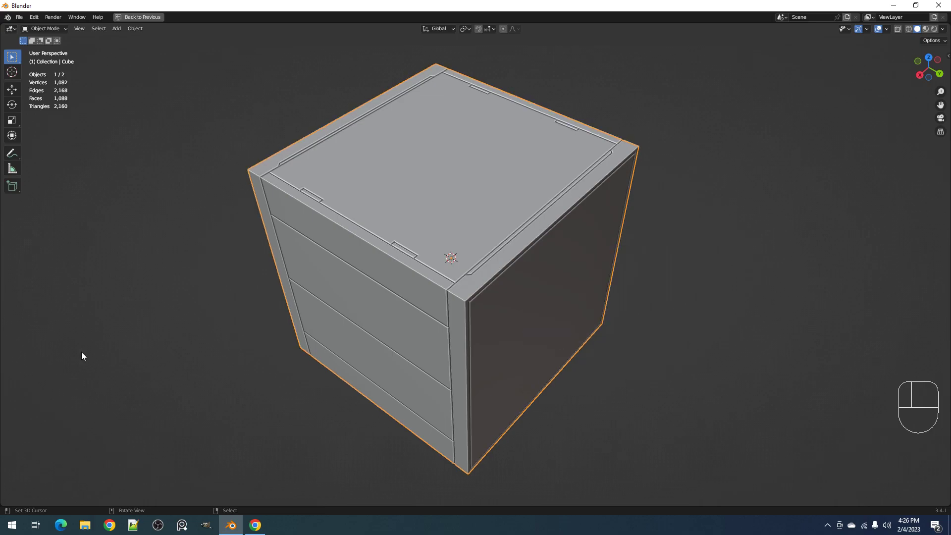
Select the cube's seam edges and run Panel Cut with Merge Panel enabled for a seamless surface
{"action": "key", "text": "Tab"}
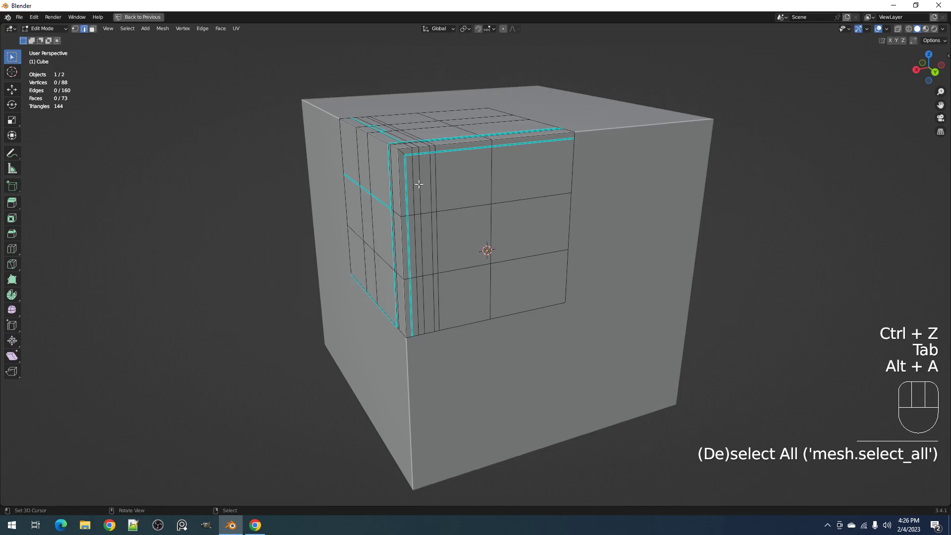
{"action": "left_click", "coordinate": [409, 188]}
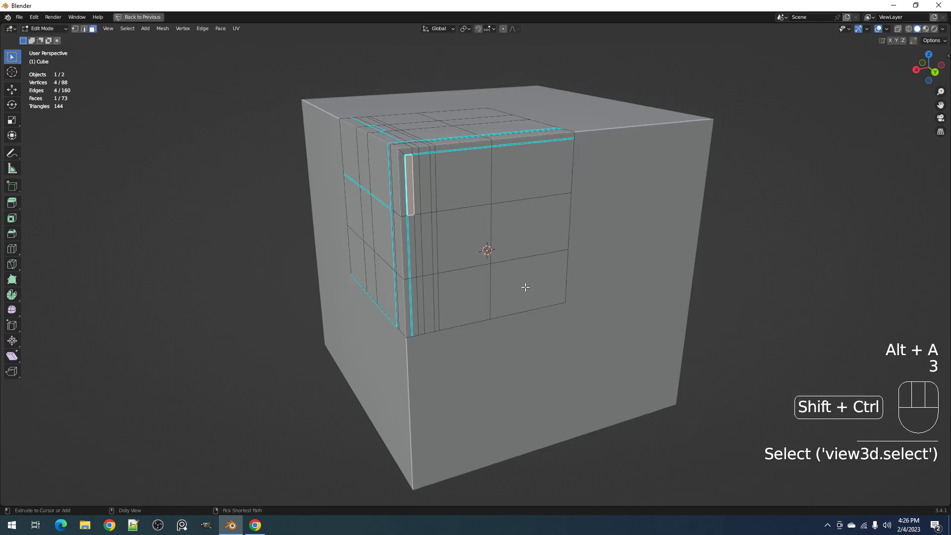
{"action": "key", "text": "Tab"}
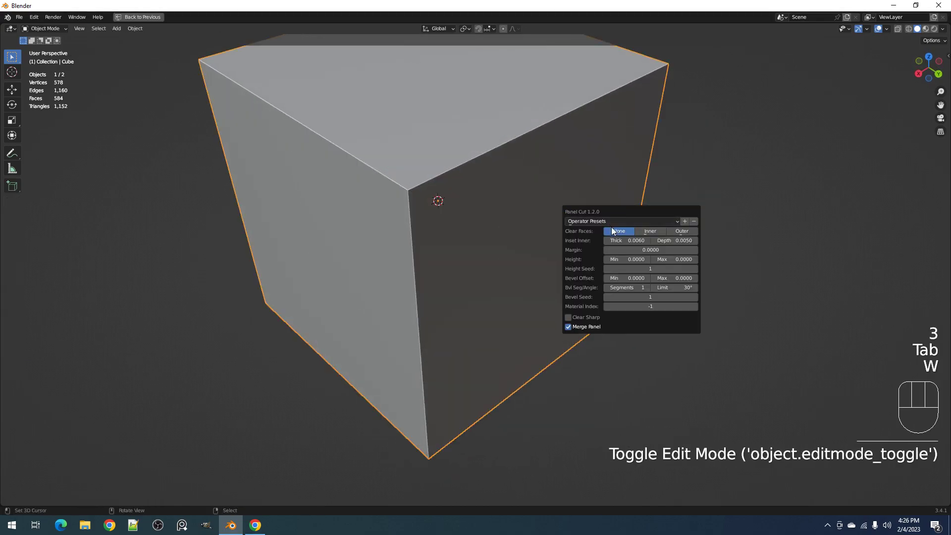
{"action": "left_click", "coordinate": [568, 326]}
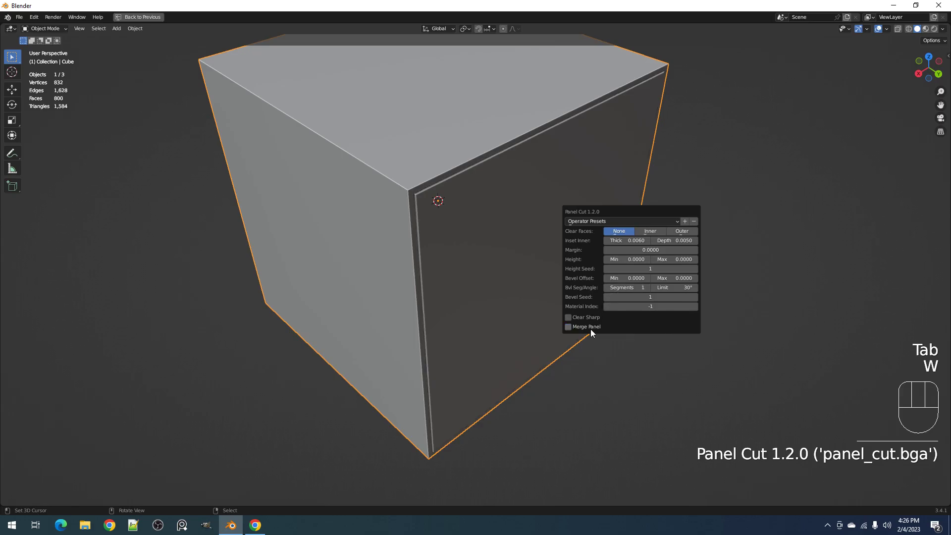
{"action": "key", "text": "Tab"}
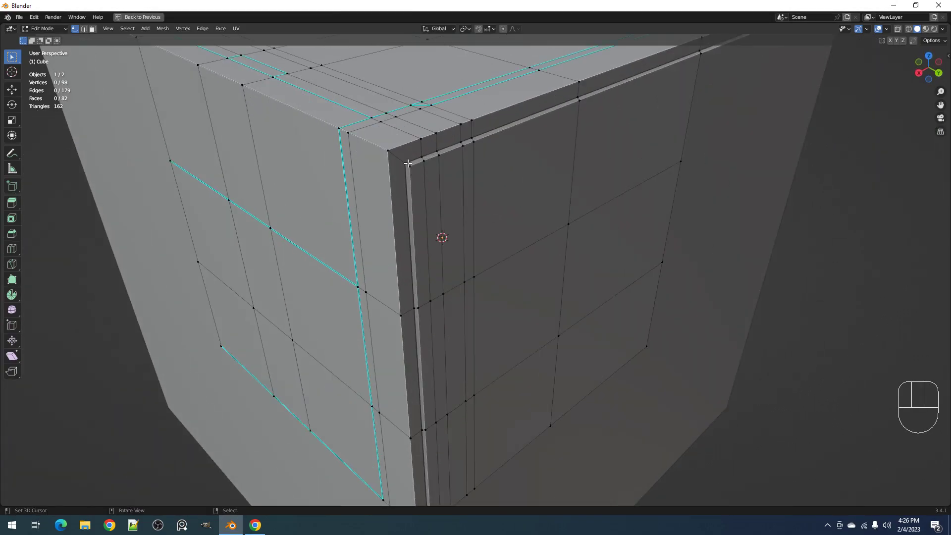
{"action": "key", "text": "Tab"}
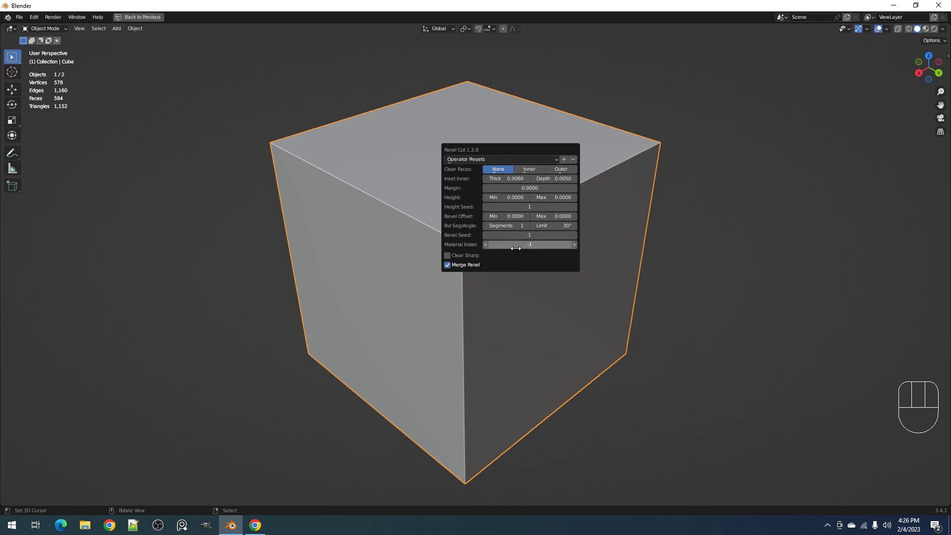
{"action": "mouse_move", "coordinate": [516, 244]}
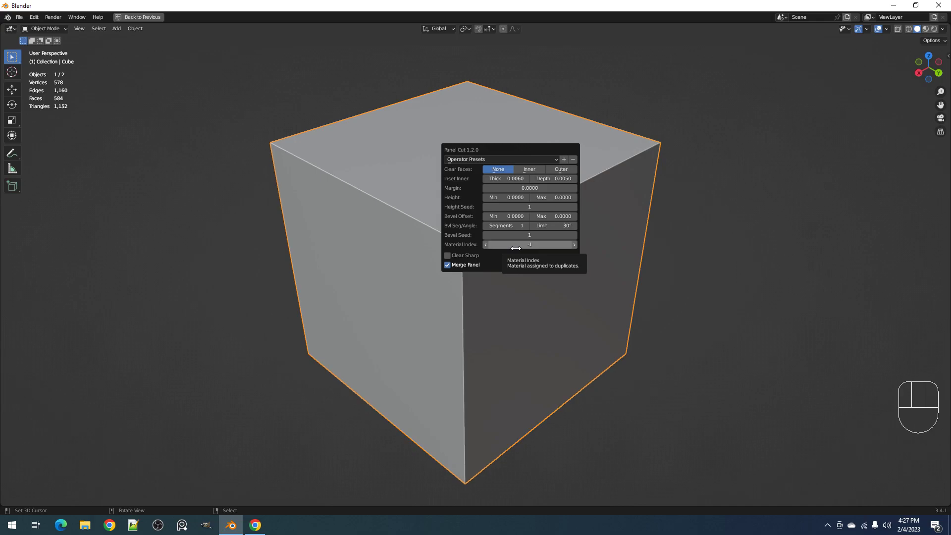
{"action": "mouse_move", "coordinate": [513, 216]}
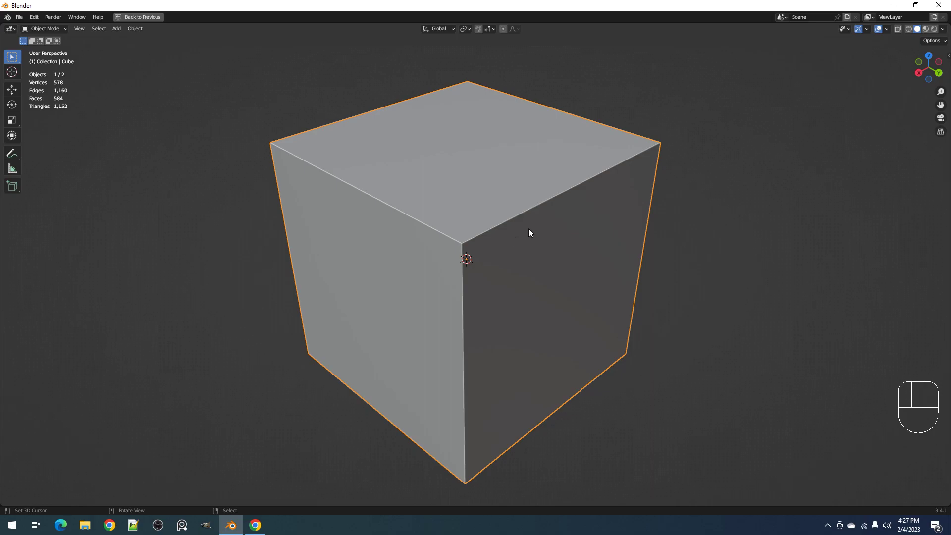
{"action": "mouse_move", "coordinate": [484, 209]}
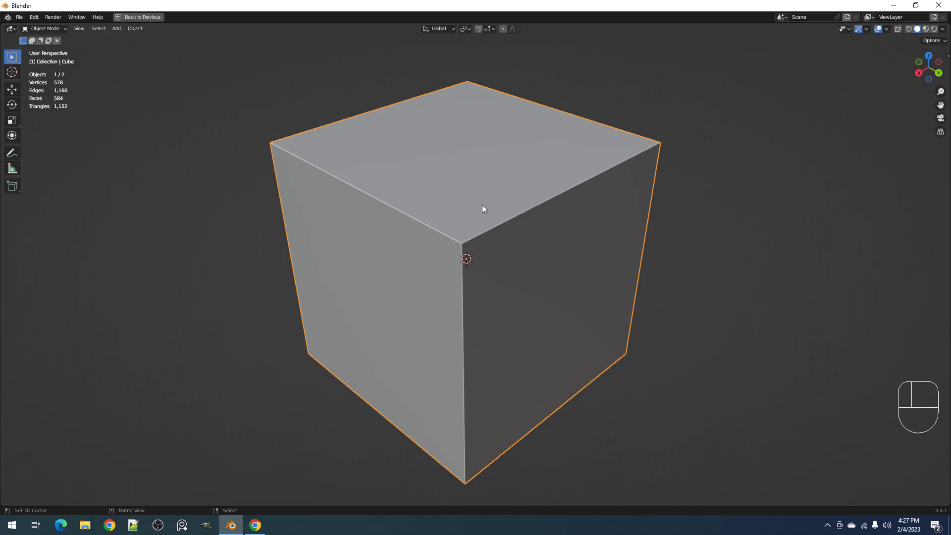